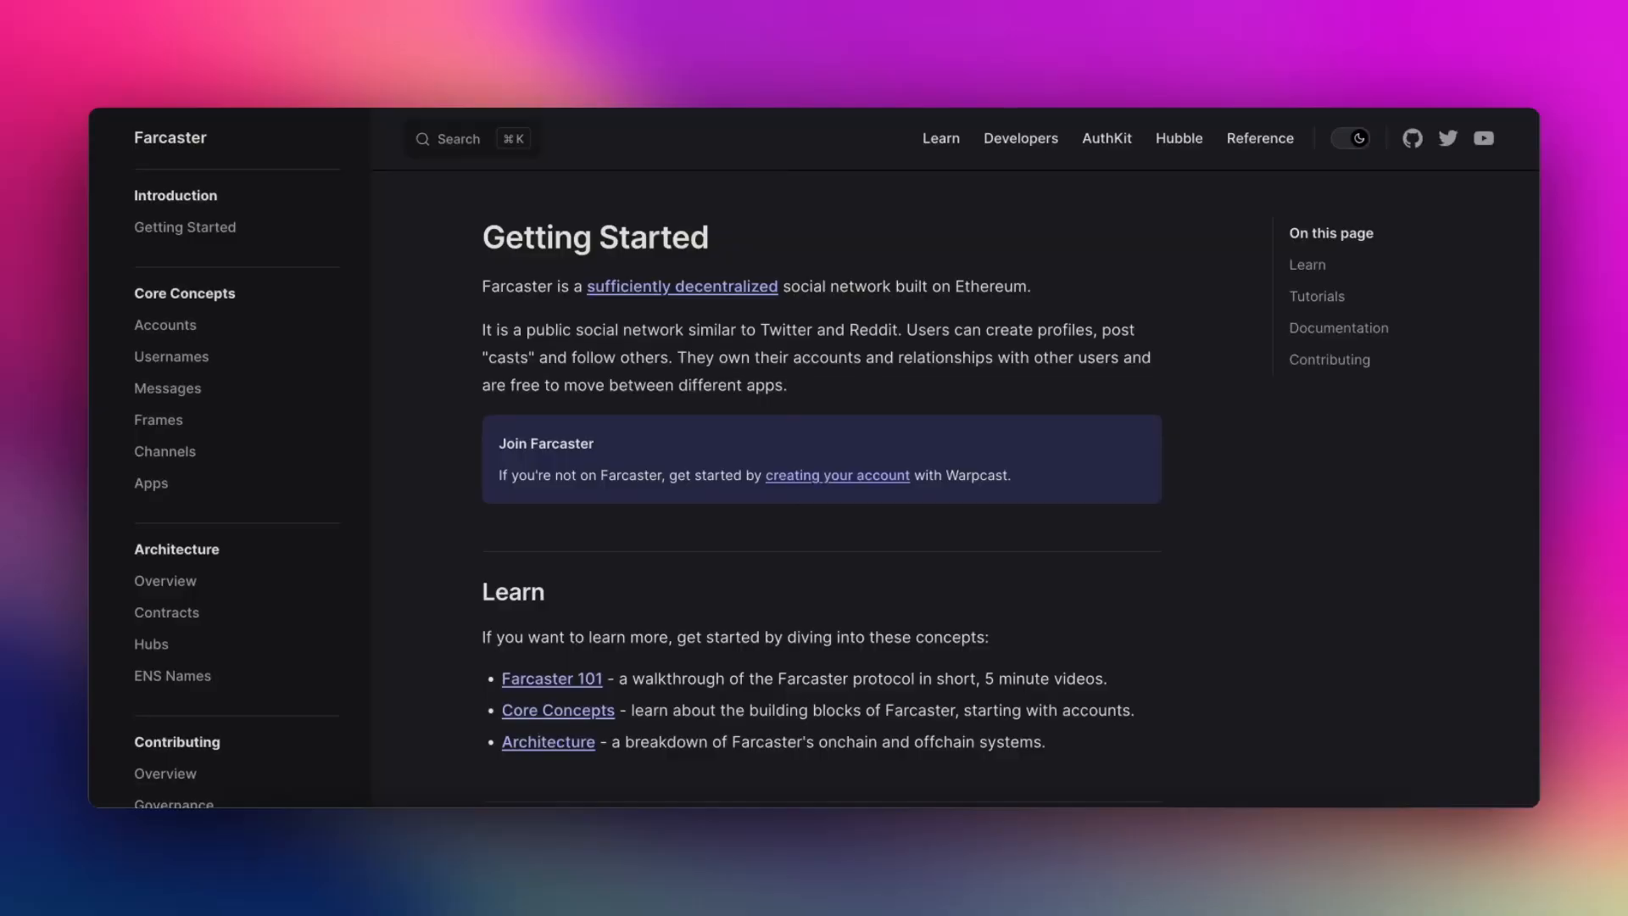
Scroll down through the current Farcaster Docs page before switching sections.
{"action": "scroll", "scroll_direction": "down", "scroll_amount": 3}
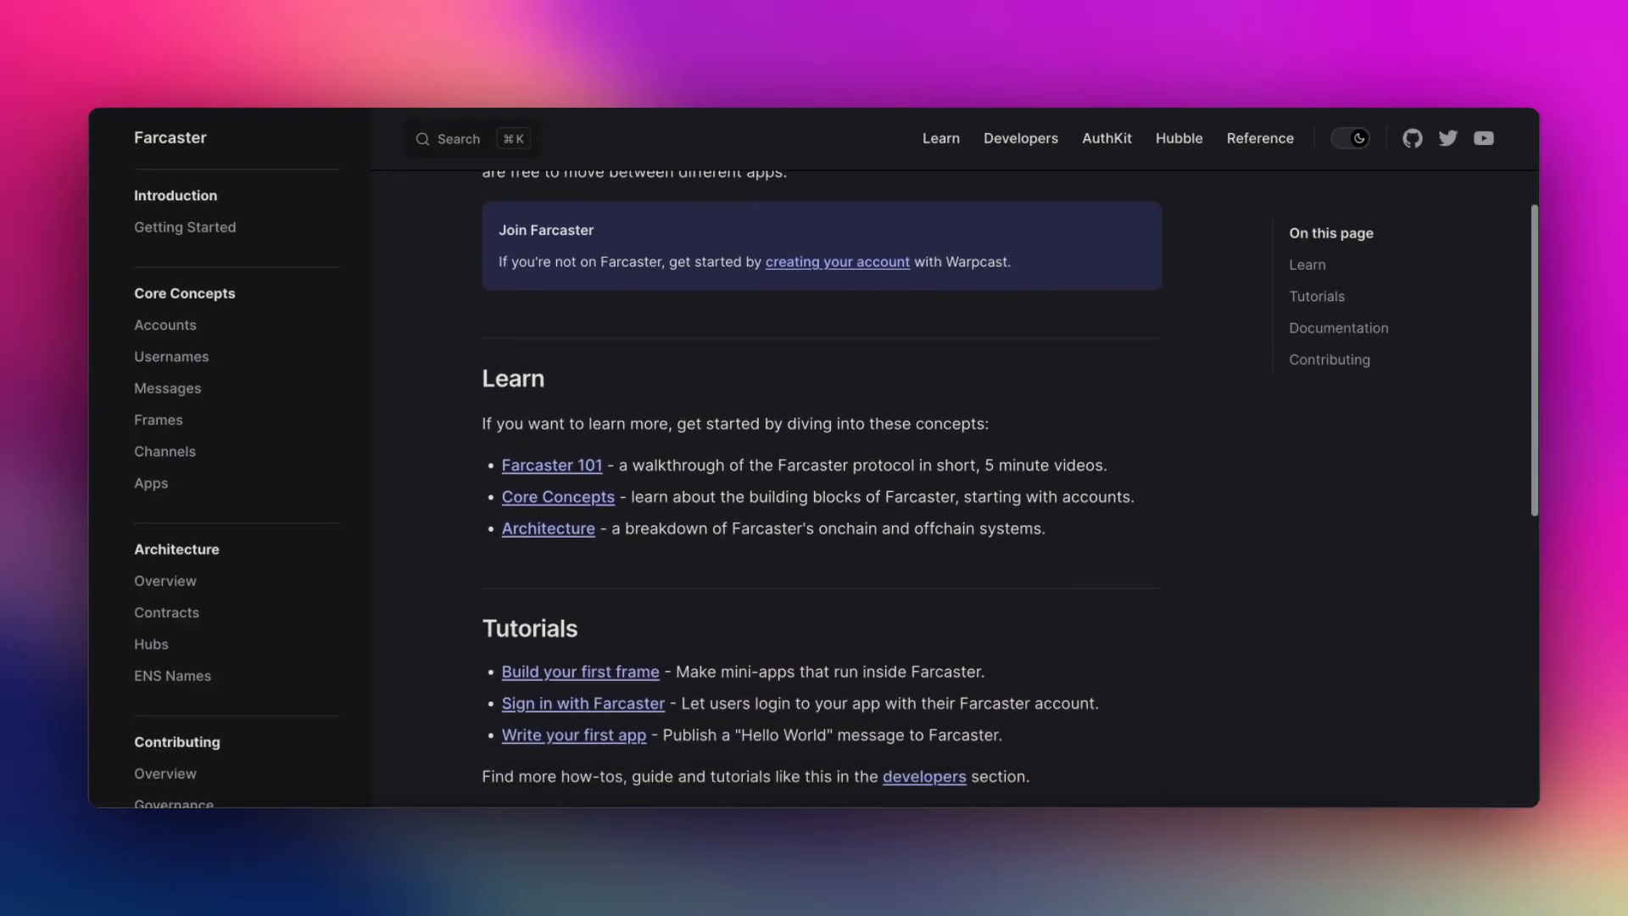
{"action": "scroll", "scroll_direction": "down", "scroll_amount": 3}
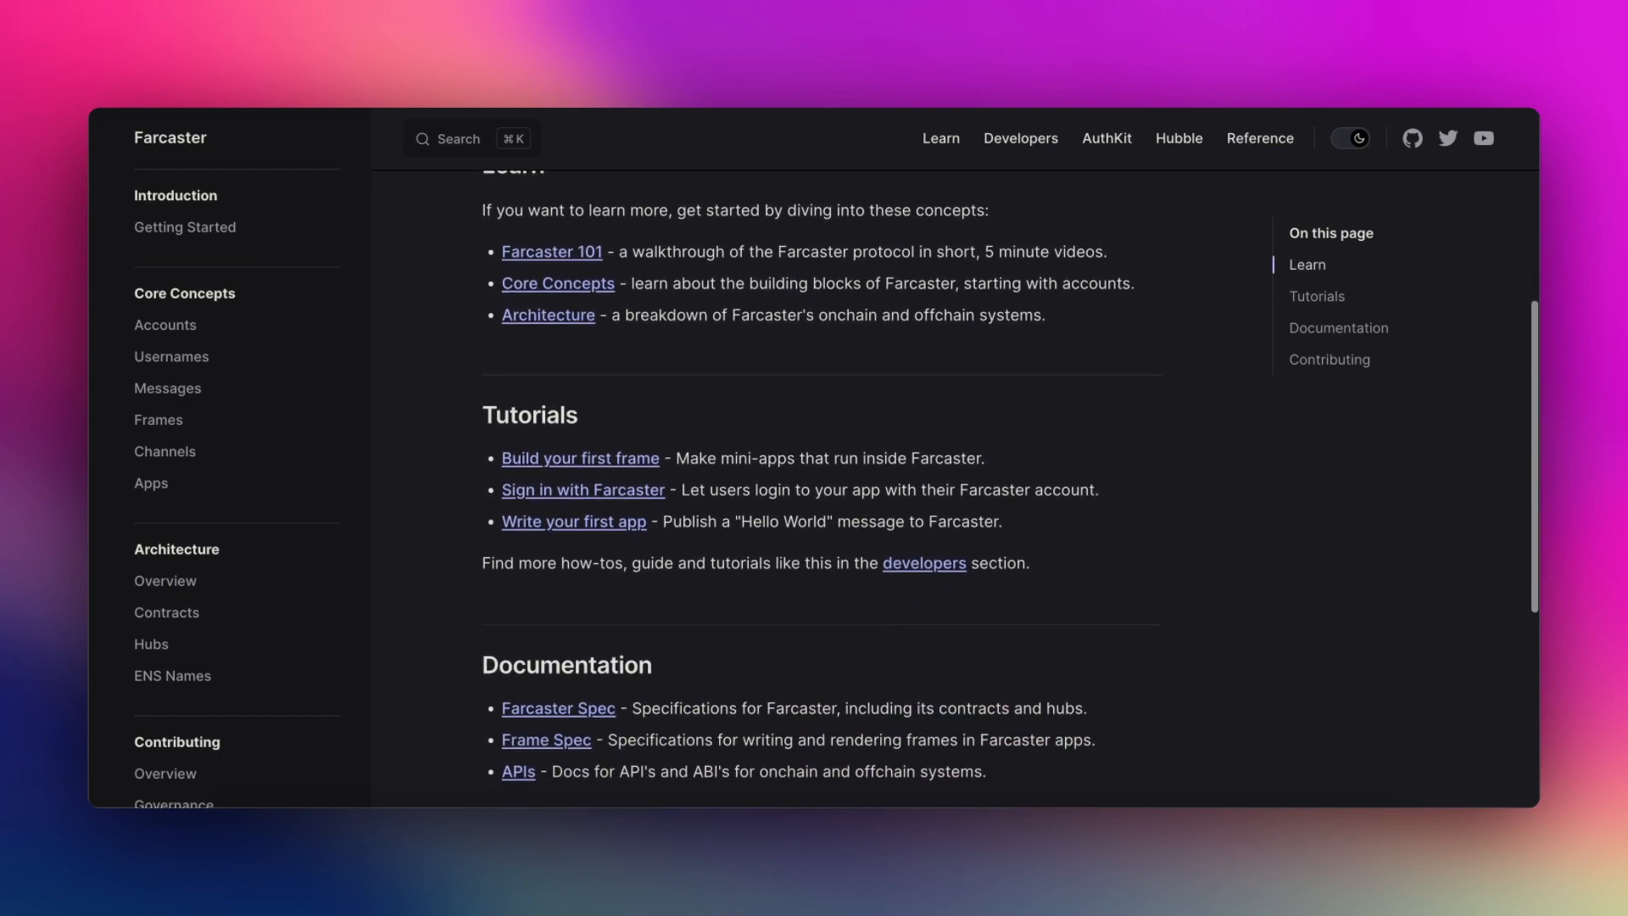
{"action": "scroll", "scroll_direction": "down", "scroll_amount": 3}
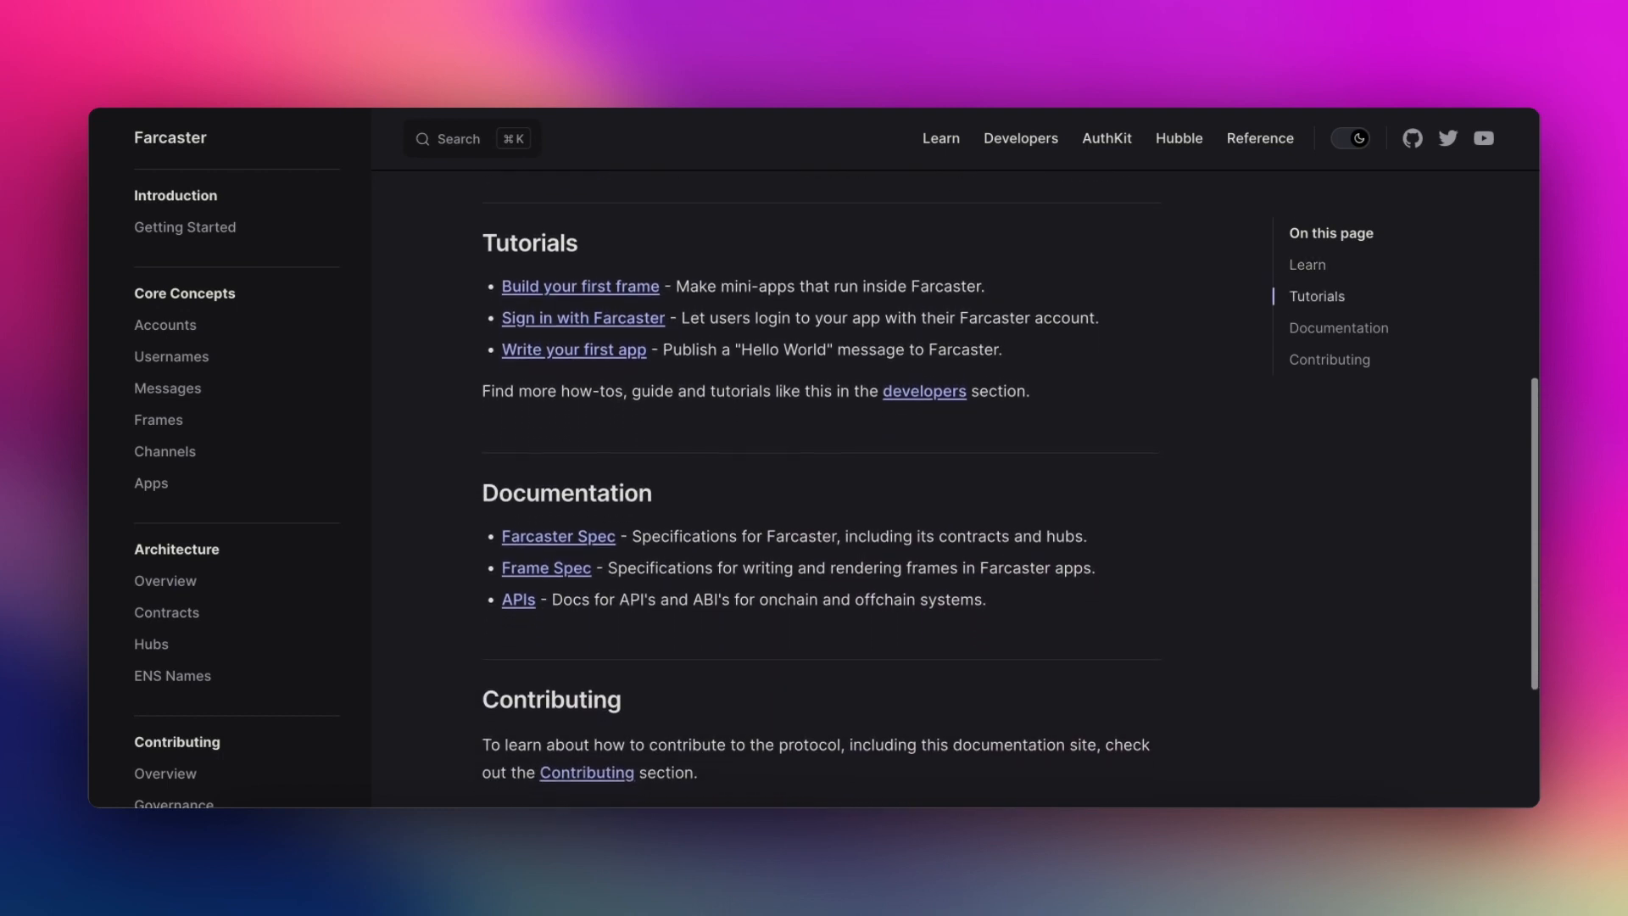
{"action": "scroll", "scroll_direction": "down", "scroll_amount": 3}
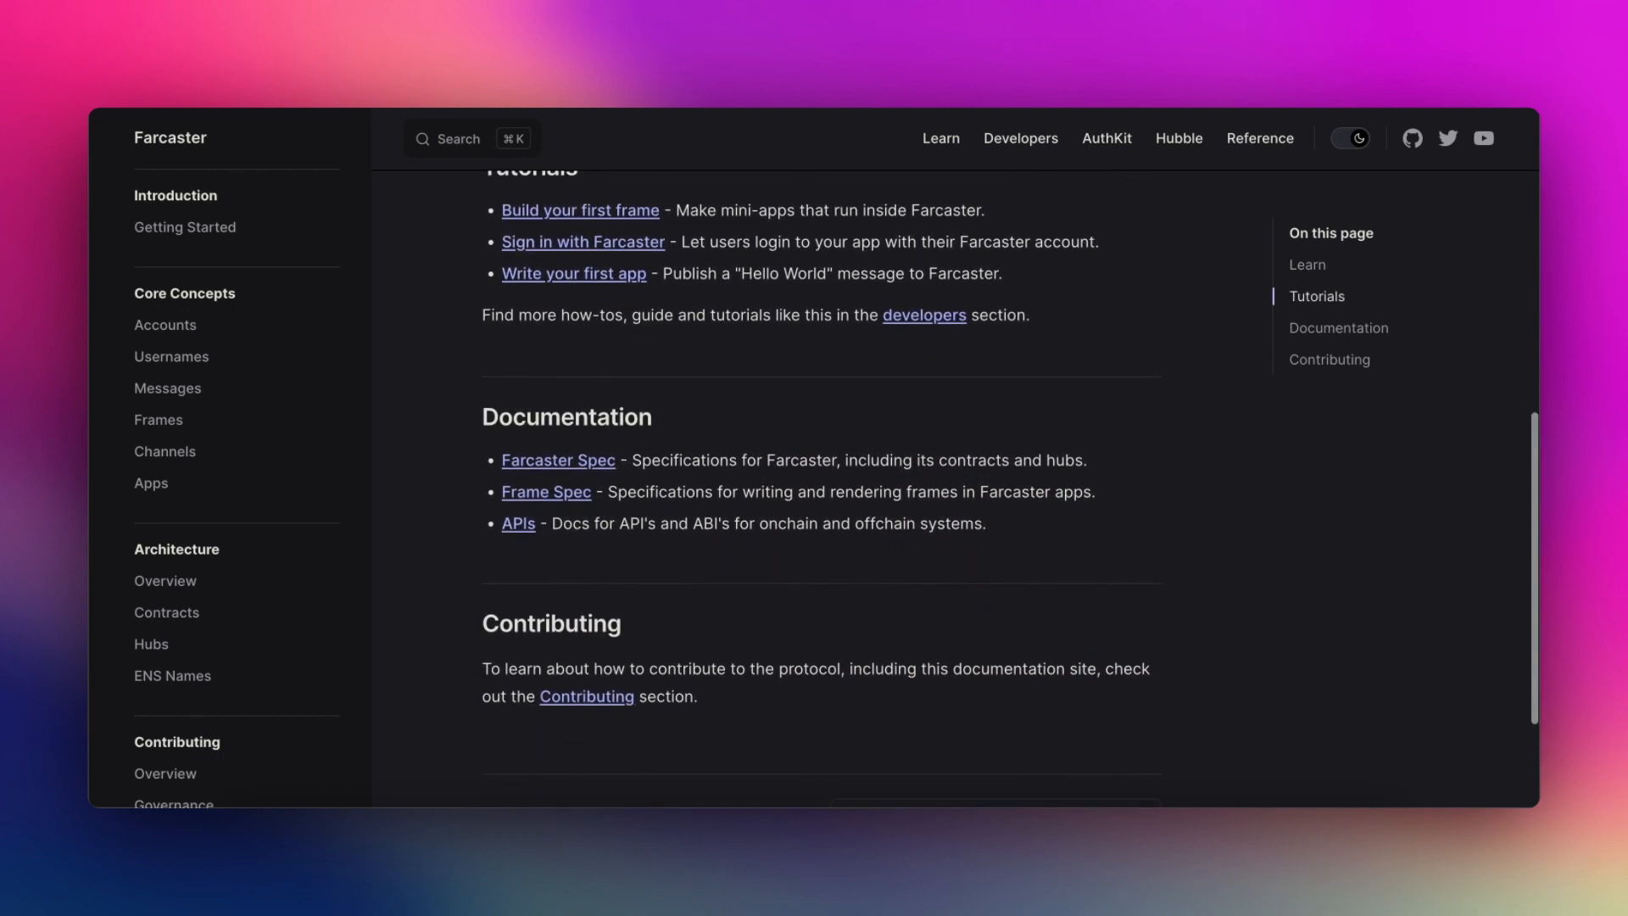
{"action": "scroll", "scroll_direction": "down", "scroll_amount": 3}
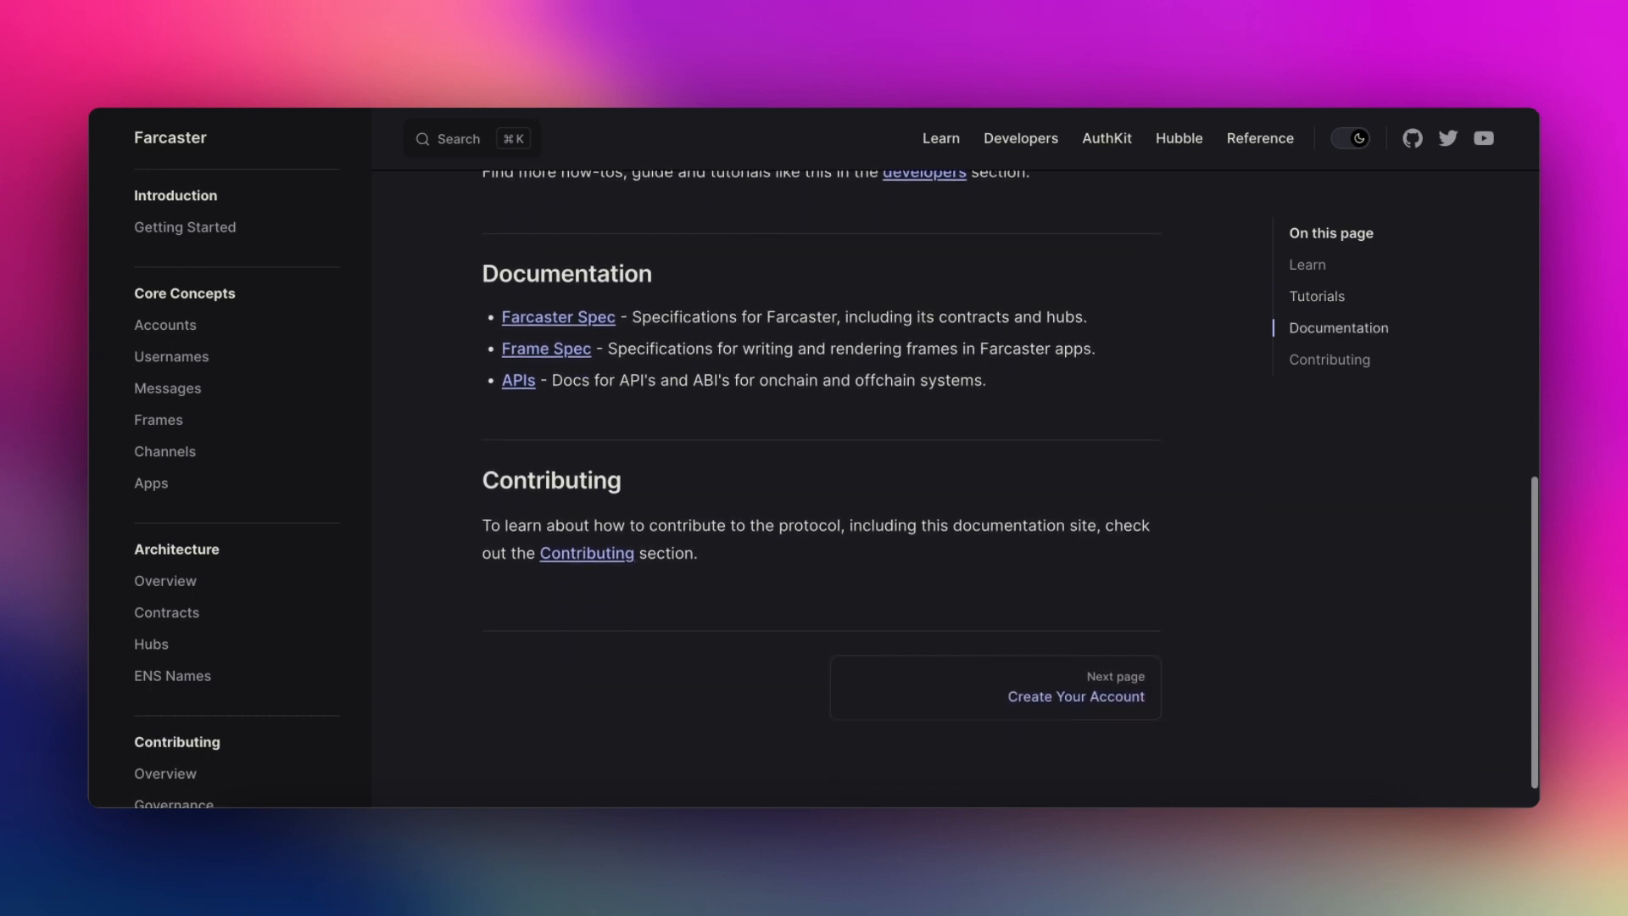
{"action": "scroll", "scroll_direction": "down", "scroll_amount": 3}
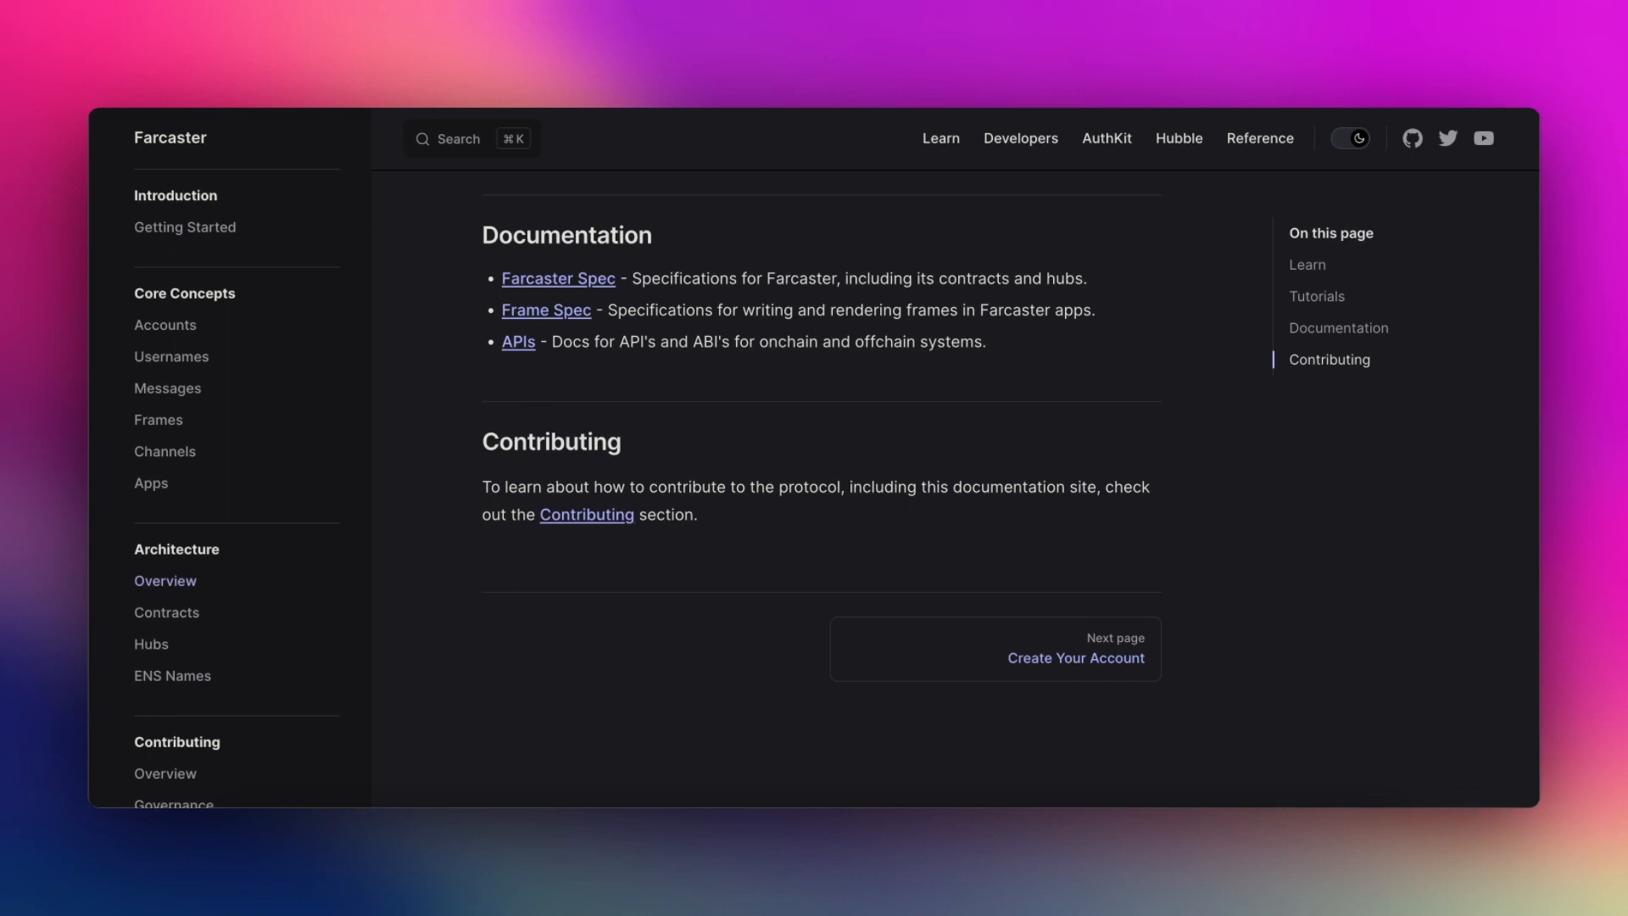
Read through the Architecture overview page from top to bottom.
{"action": "left_click", "coordinate": [164, 580]}
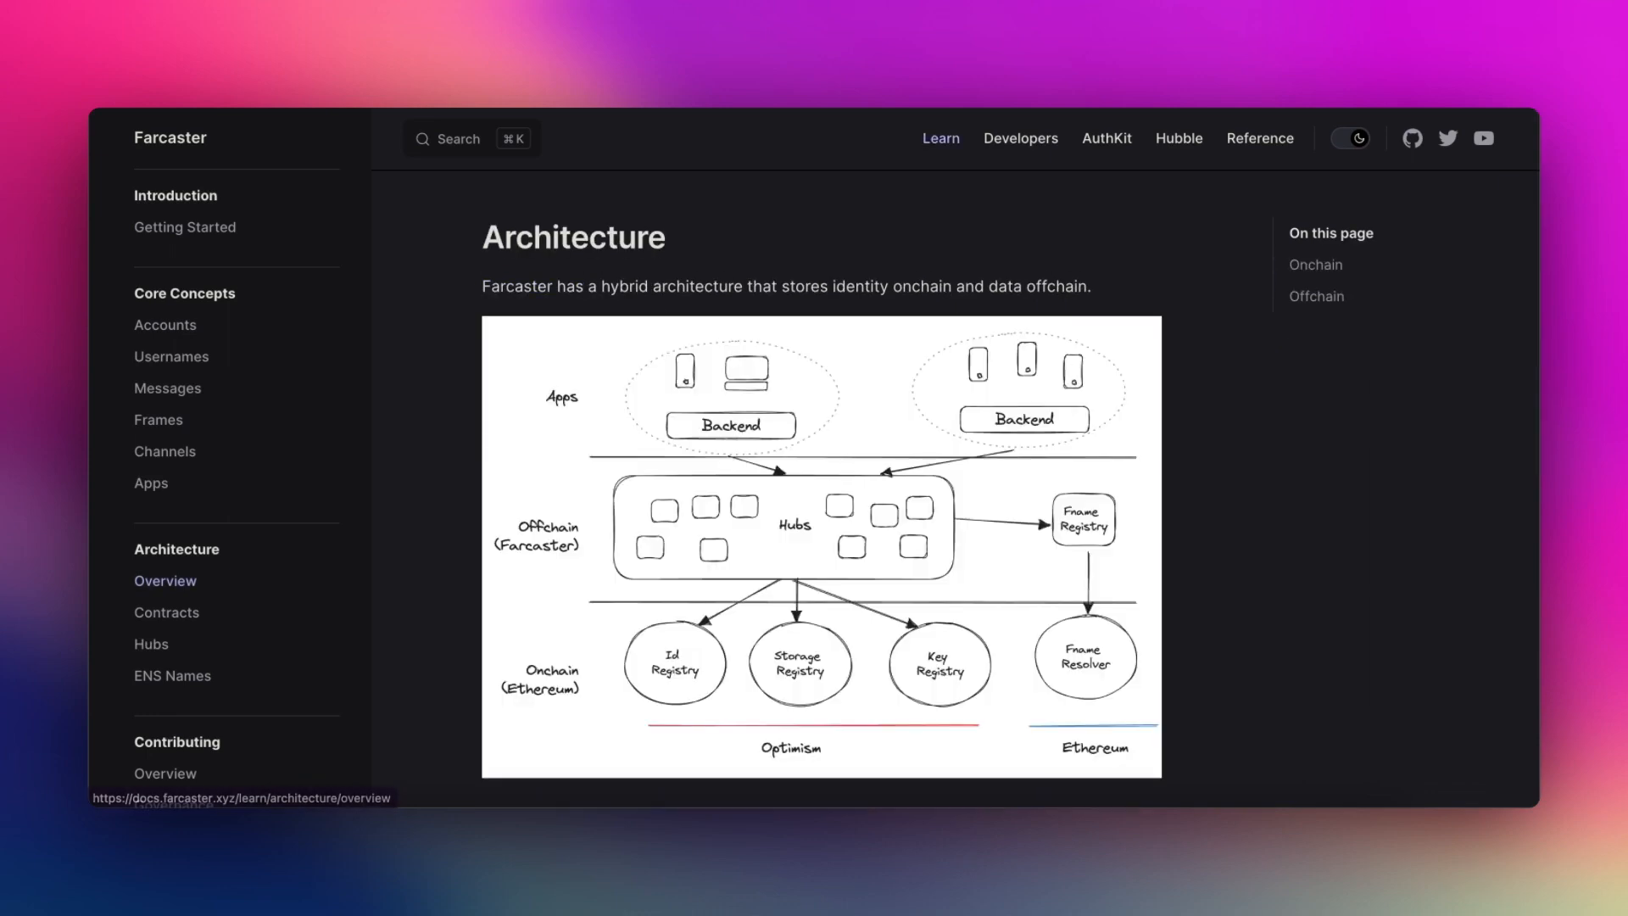
{"action": "scroll", "scroll_direction": "down", "scroll_amount": 3}
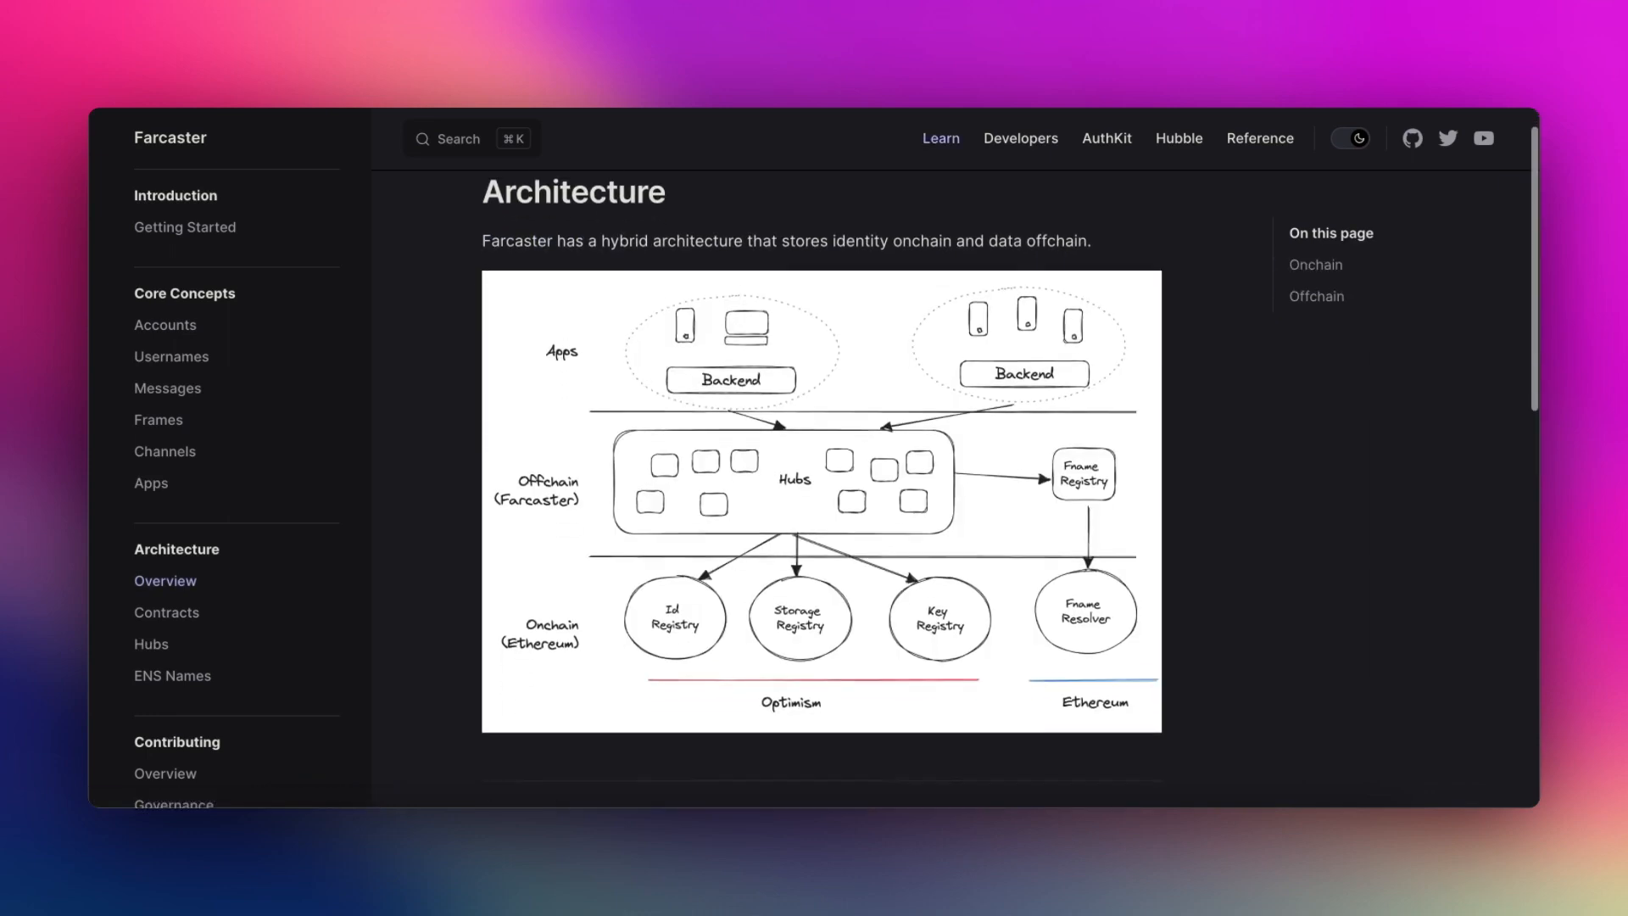
{"action": "scroll", "scroll_direction": "down", "scroll_amount": 3}
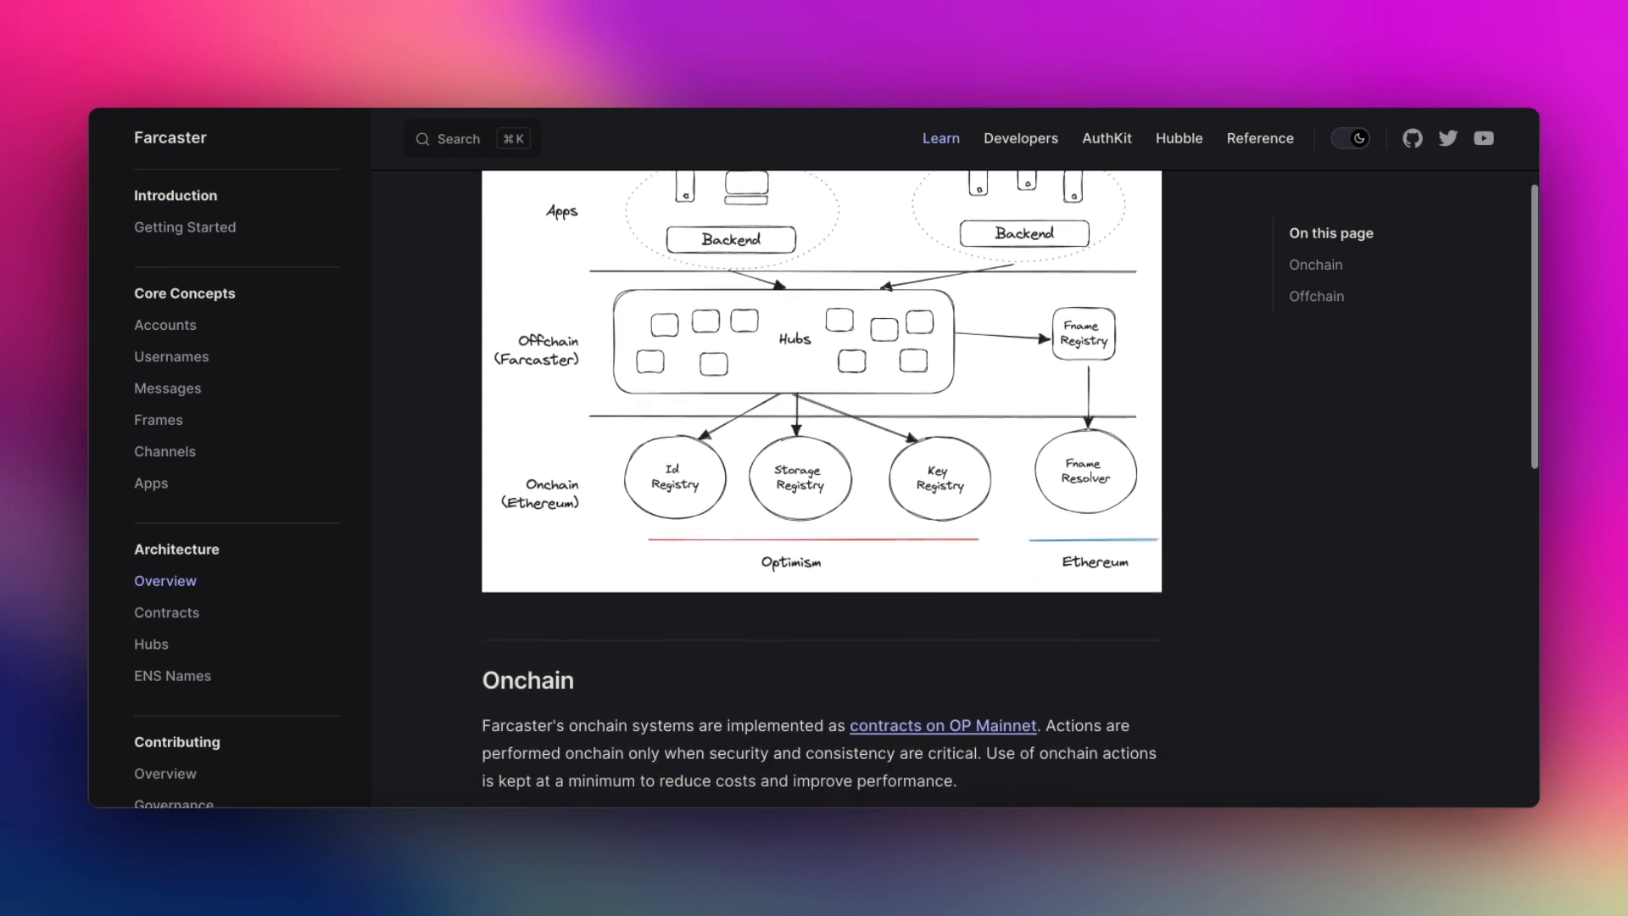
{"action": "scroll", "scroll_direction": "down", "scroll_amount": 3}
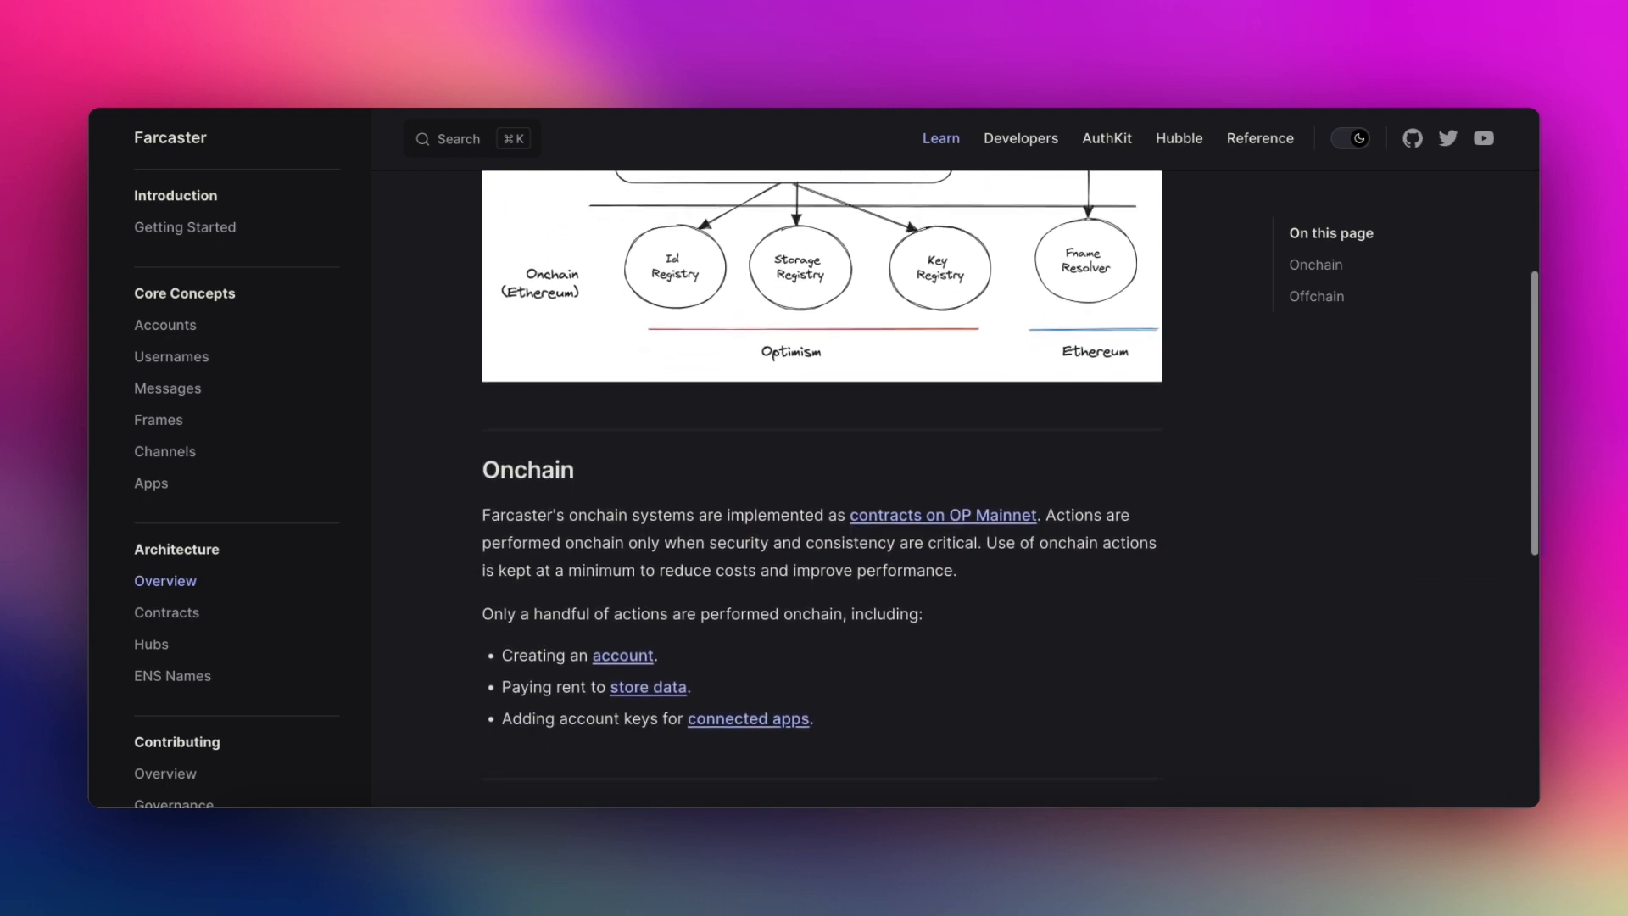
{"action": "scroll", "scroll_direction": "down", "scroll_amount": 3}
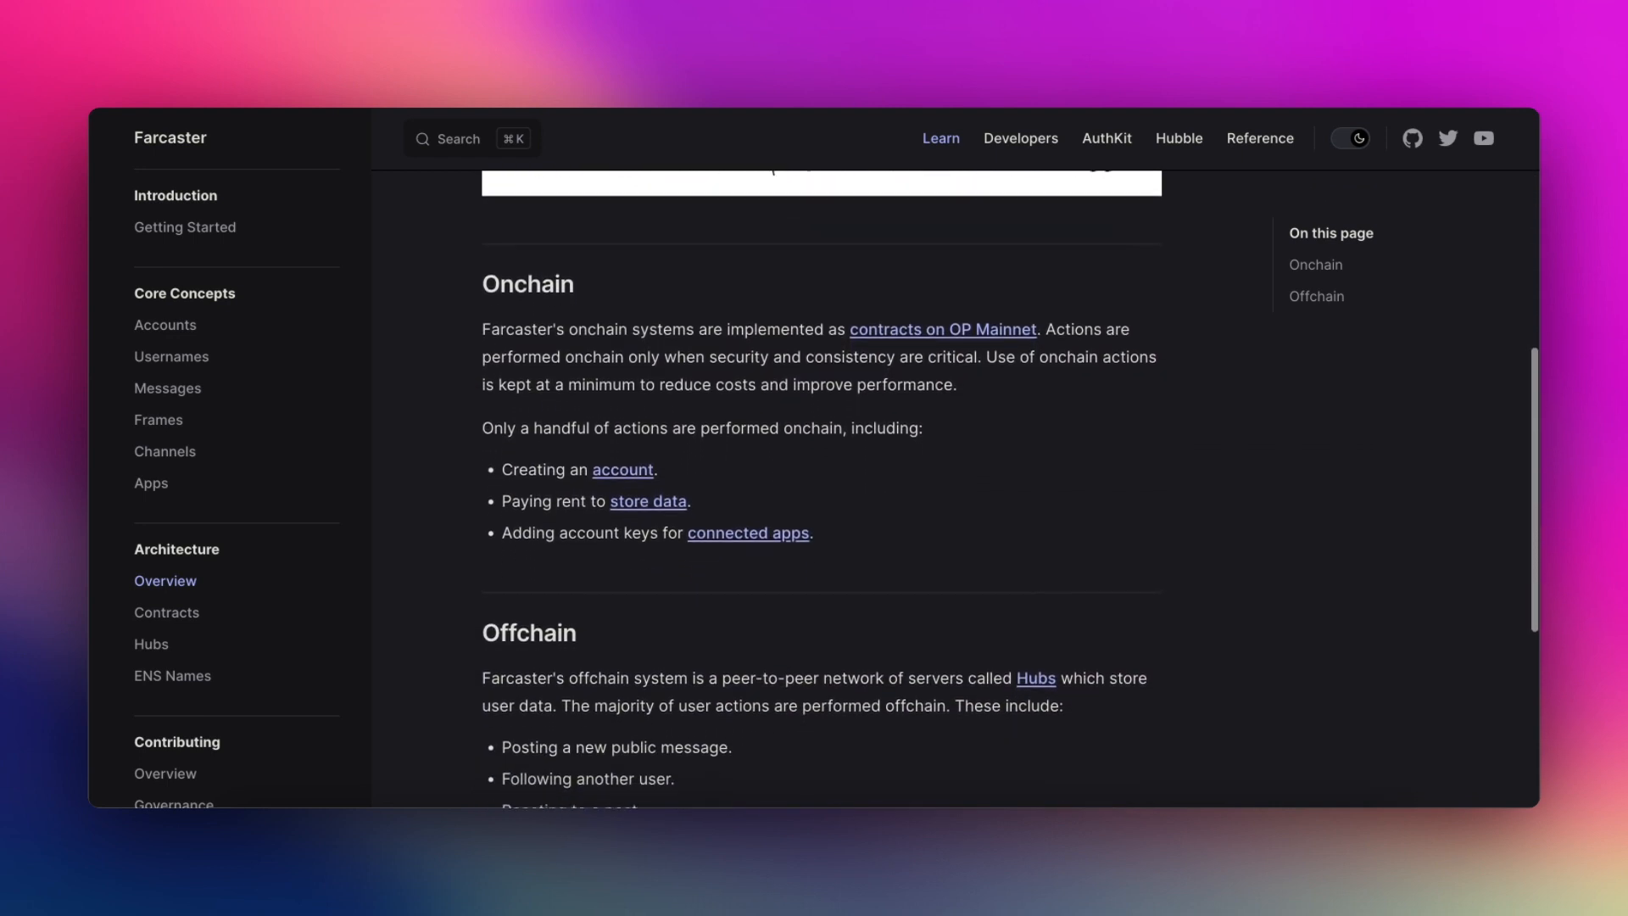
{"action": "scroll", "scroll_direction": "down", "scroll_amount": 3}
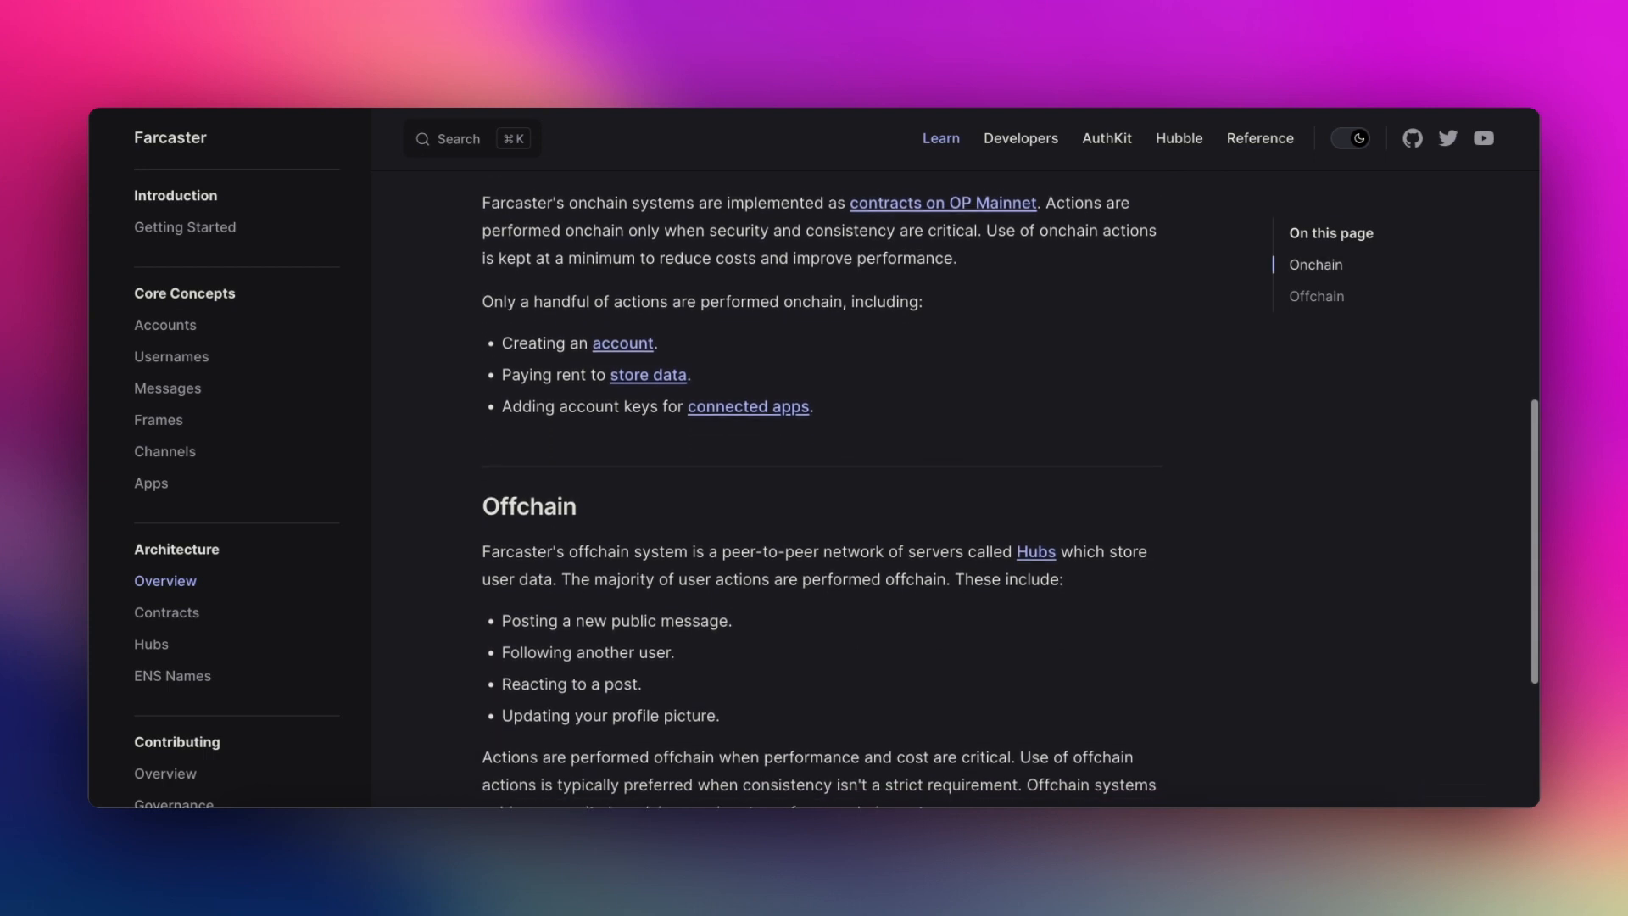
{"action": "scroll", "scroll_direction": "down", "scroll_amount": 3}
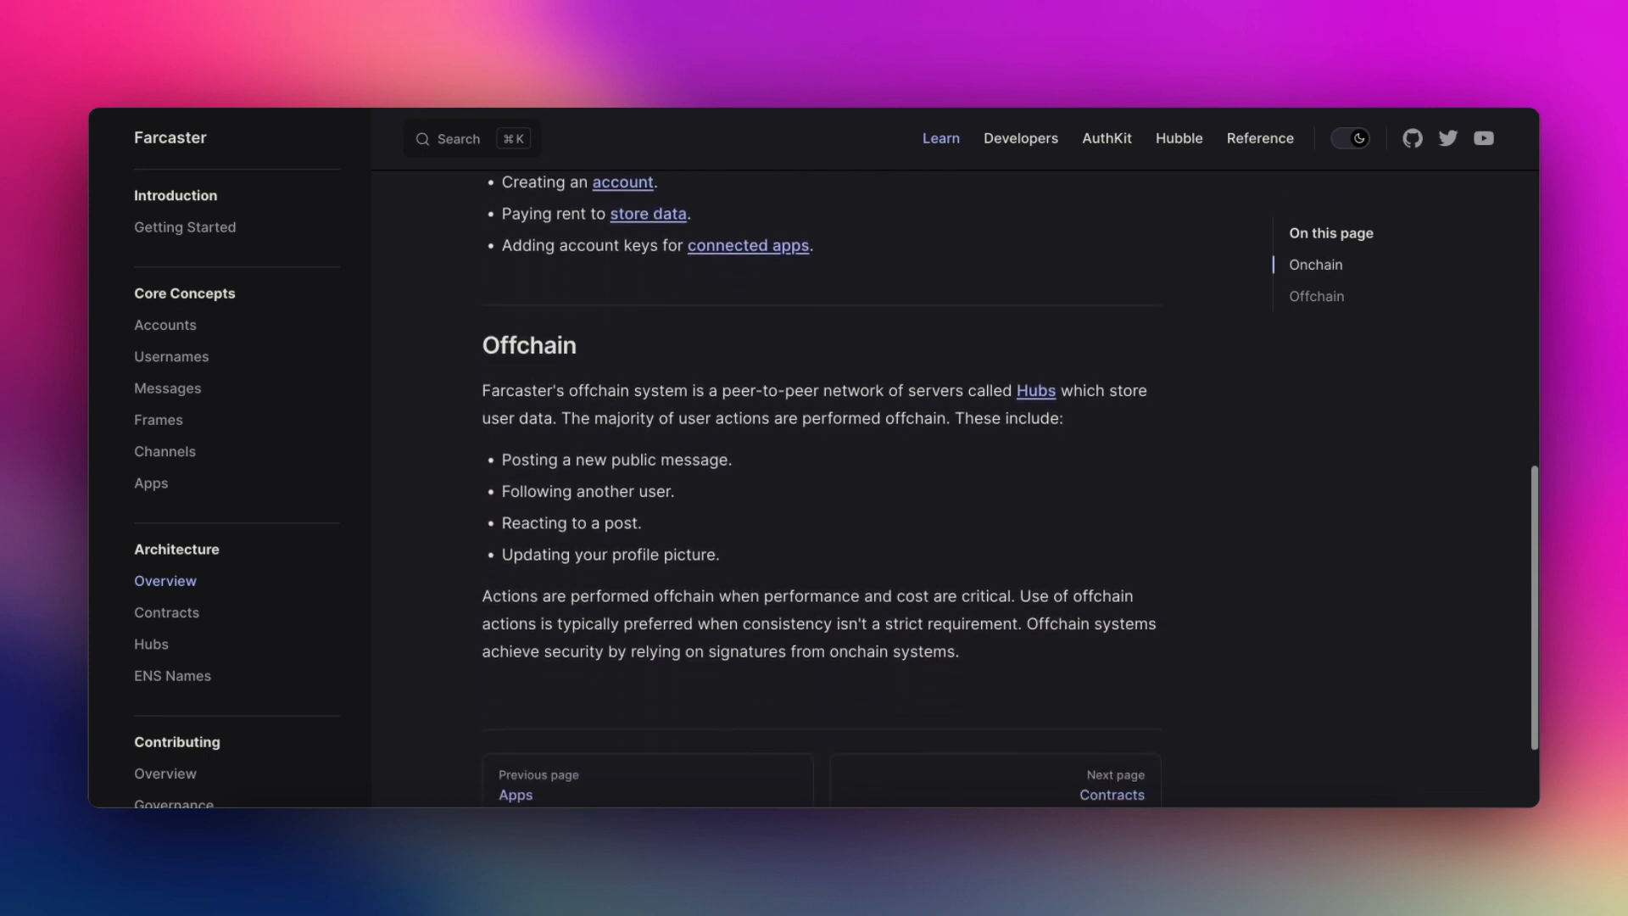
{"action": "scroll", "scroll_direction": "down", "scroll_amount": 3}
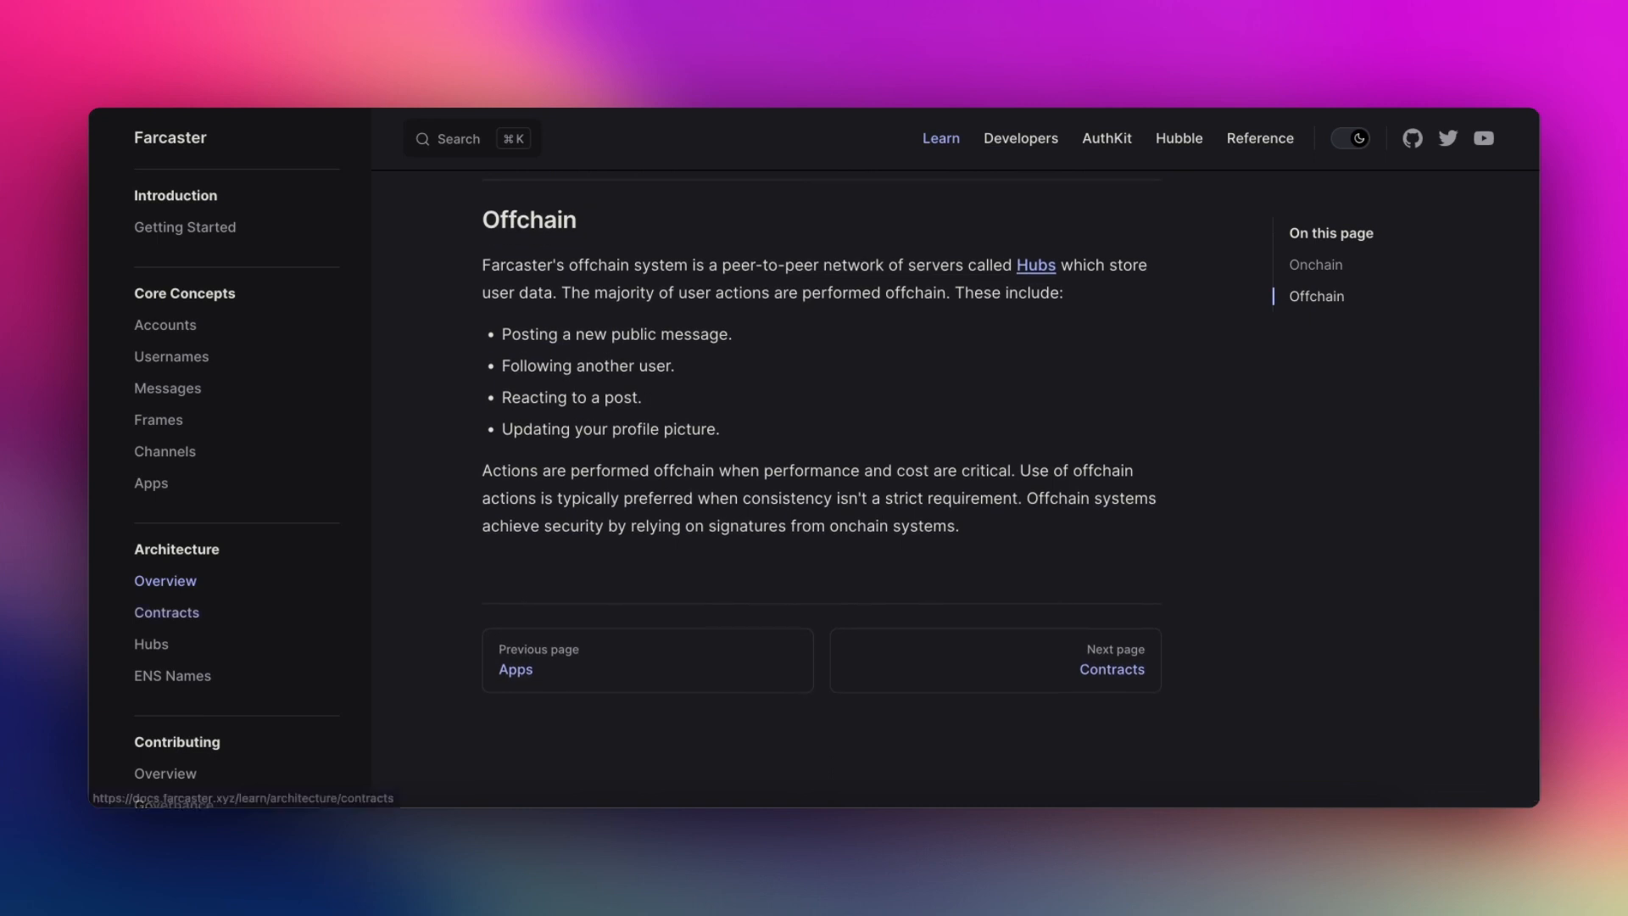
Move to the Contracts page and start reading it.
{"action": "left_click", "coordinate": [166, 612]}
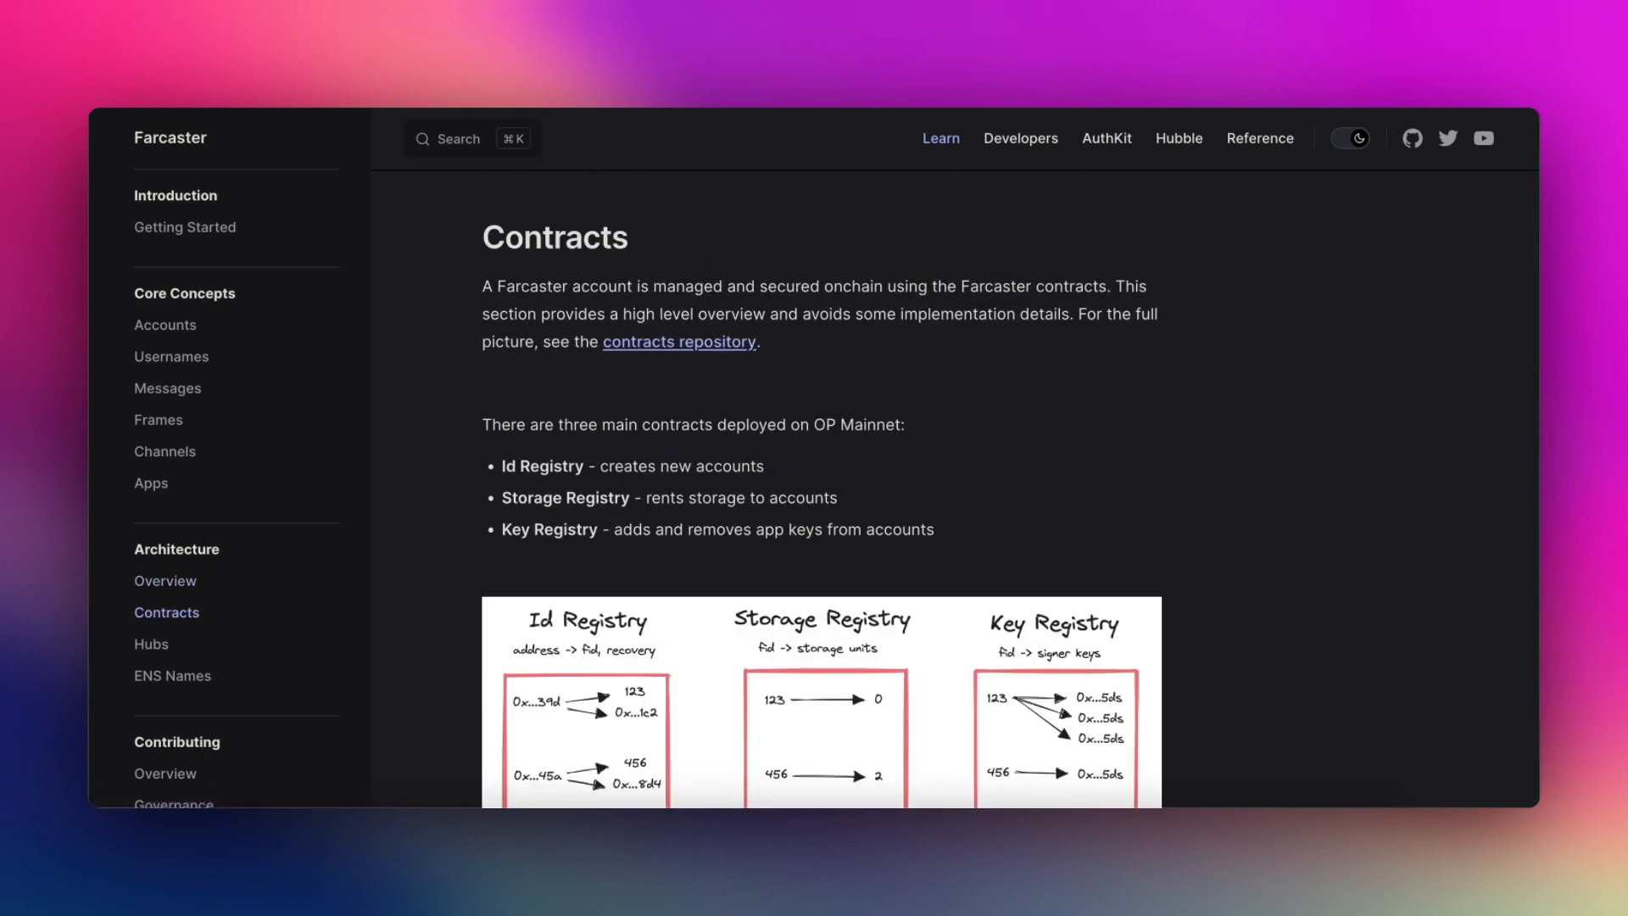
{"action": "scroll", "scroll_direction": "down", "scroll_amount": 3}
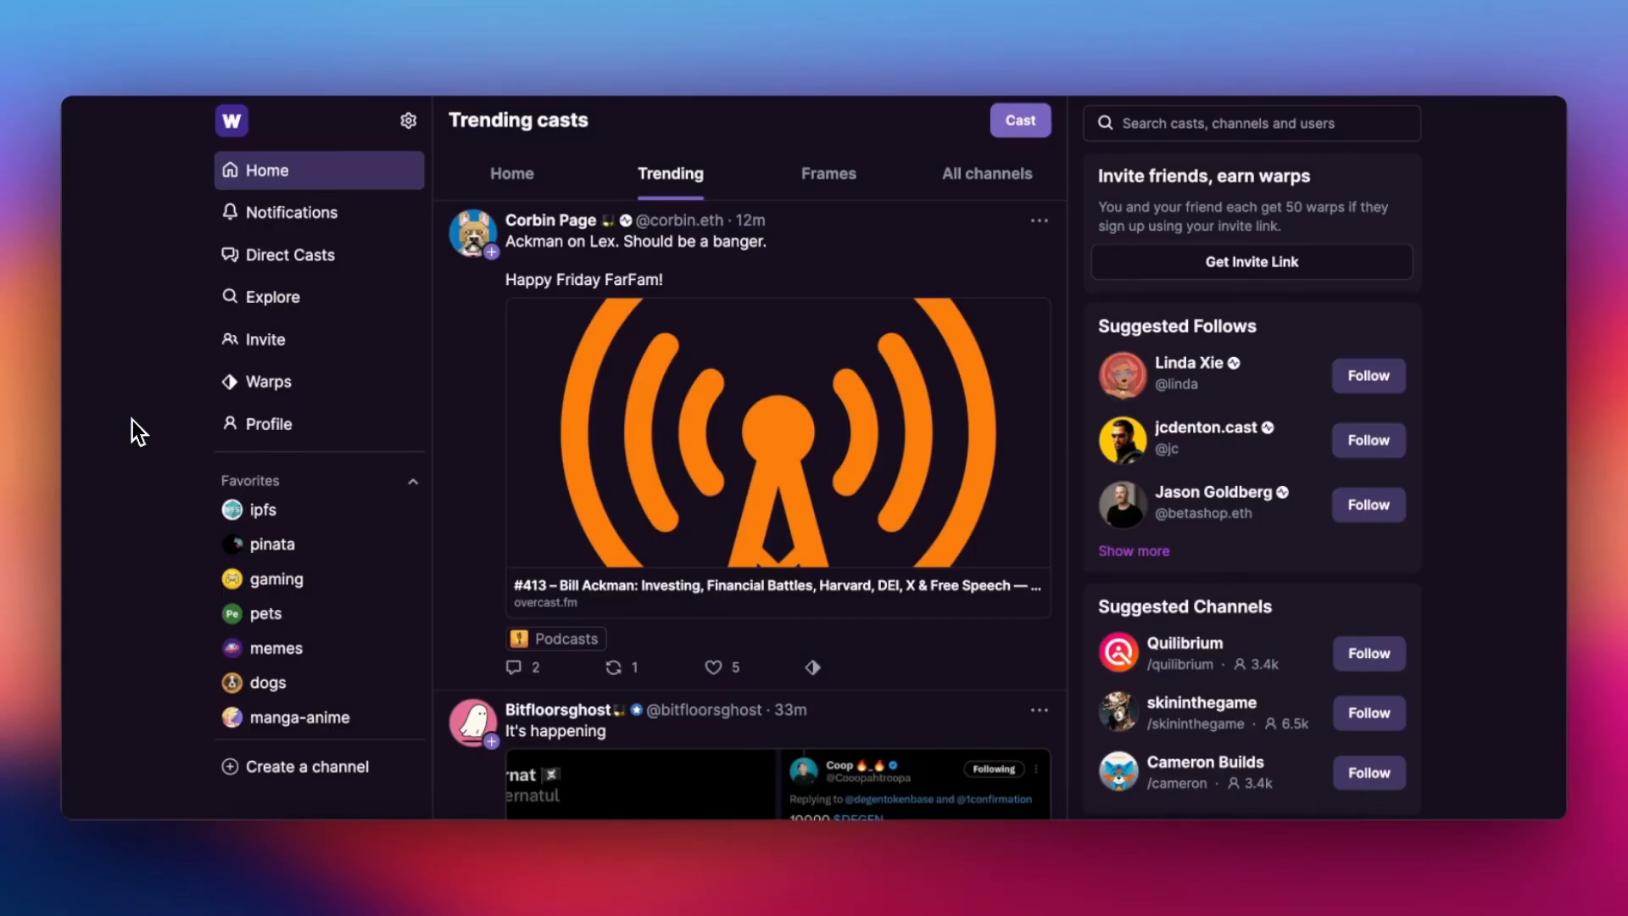
{"action": "scroll", "scroll_direction": "down", "scroll_amount": 3}
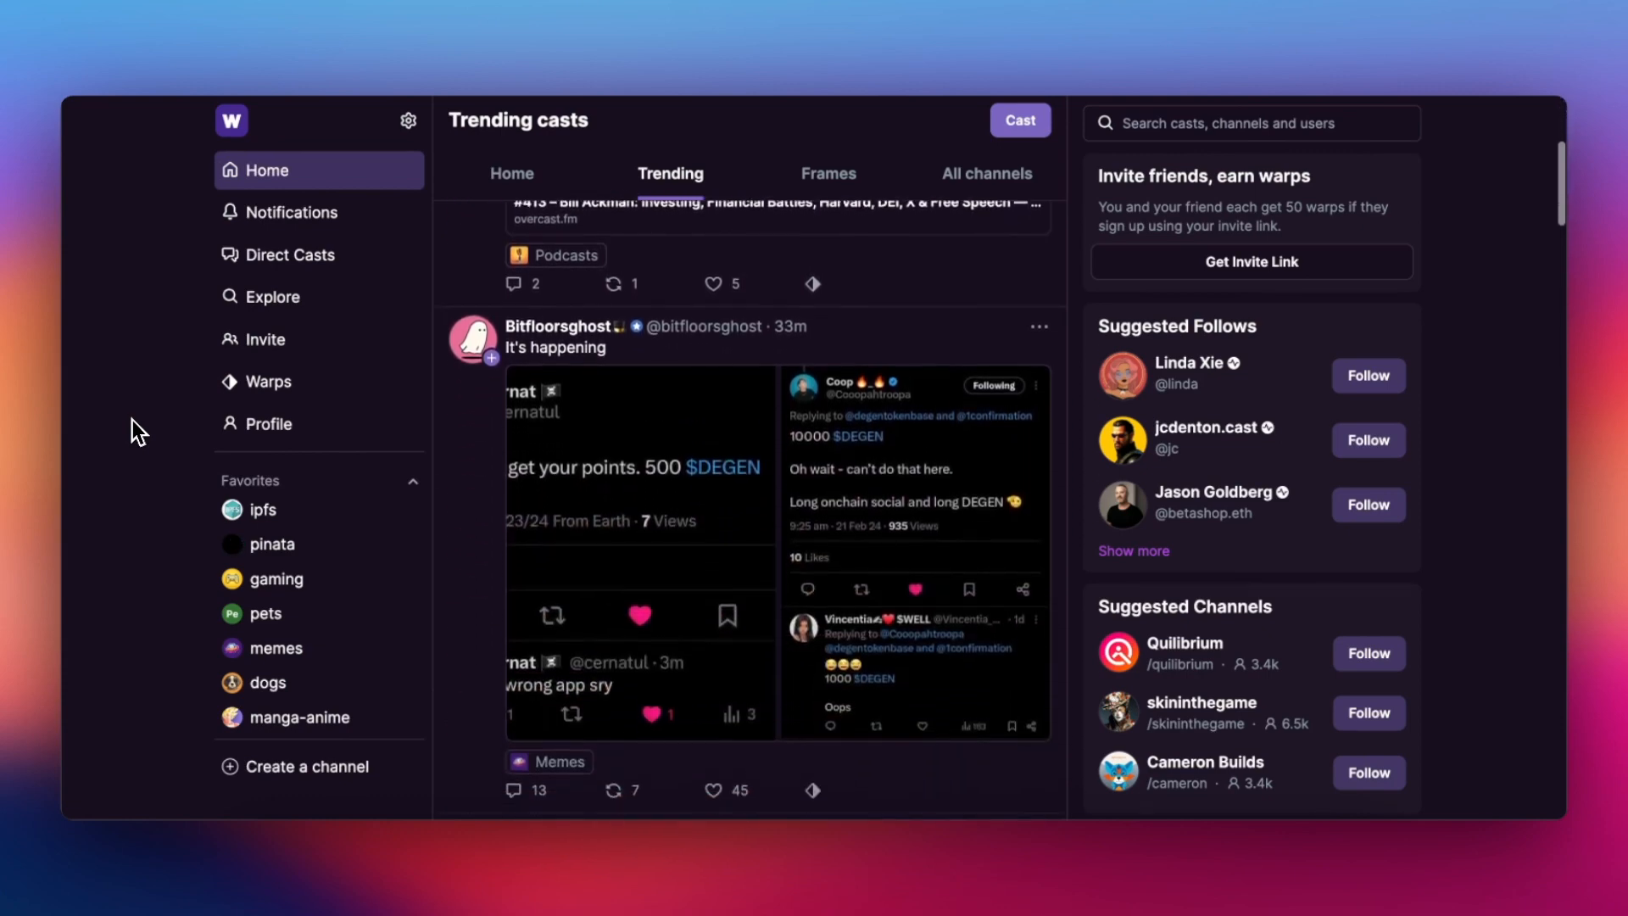
{"action": "scroll", "scroll_direction": "down", "scroll_amount": 3}
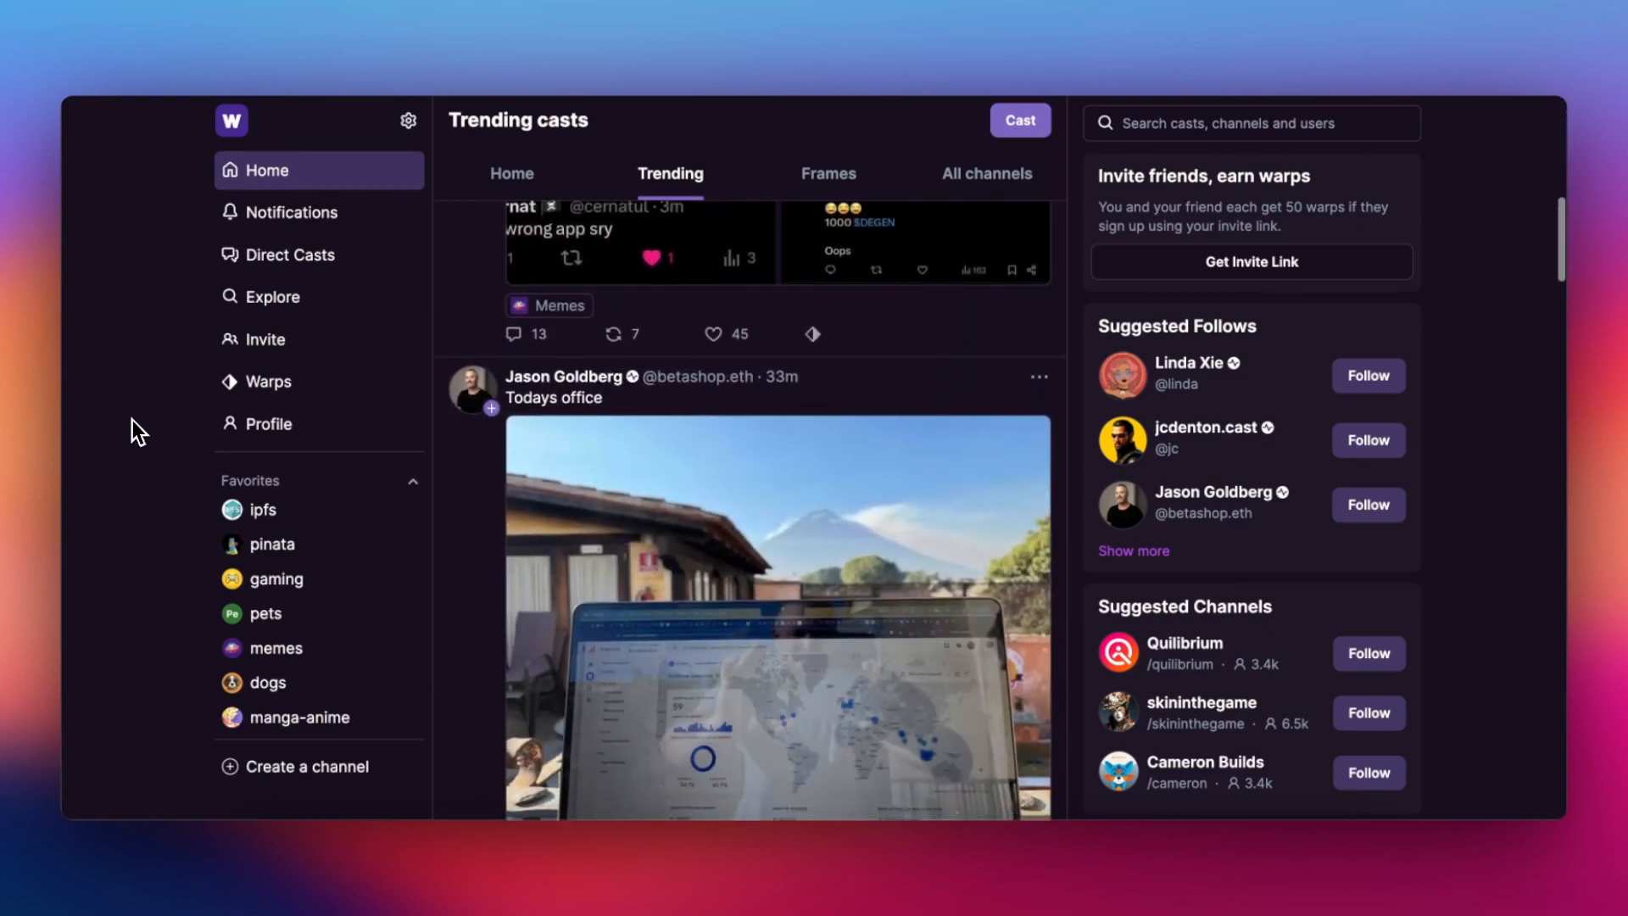
{"action": "scroll", "scroll_direction": "down", "scroll_amount": 3}
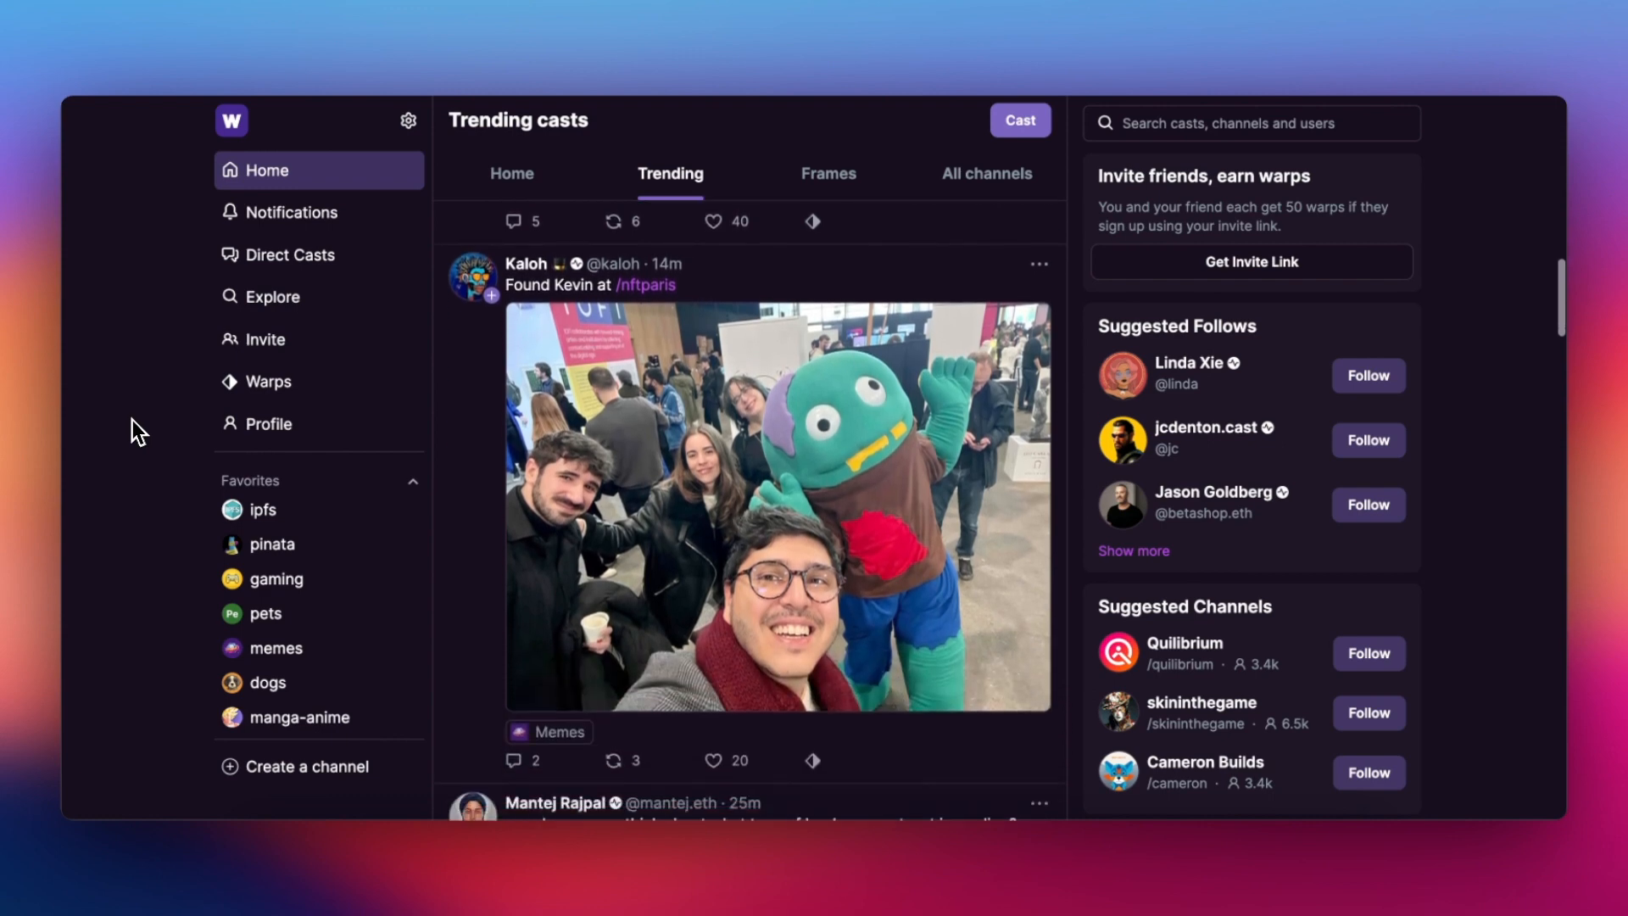
{"action": "scroll", "scroll_direction": "down", "scroll_amount": 3}
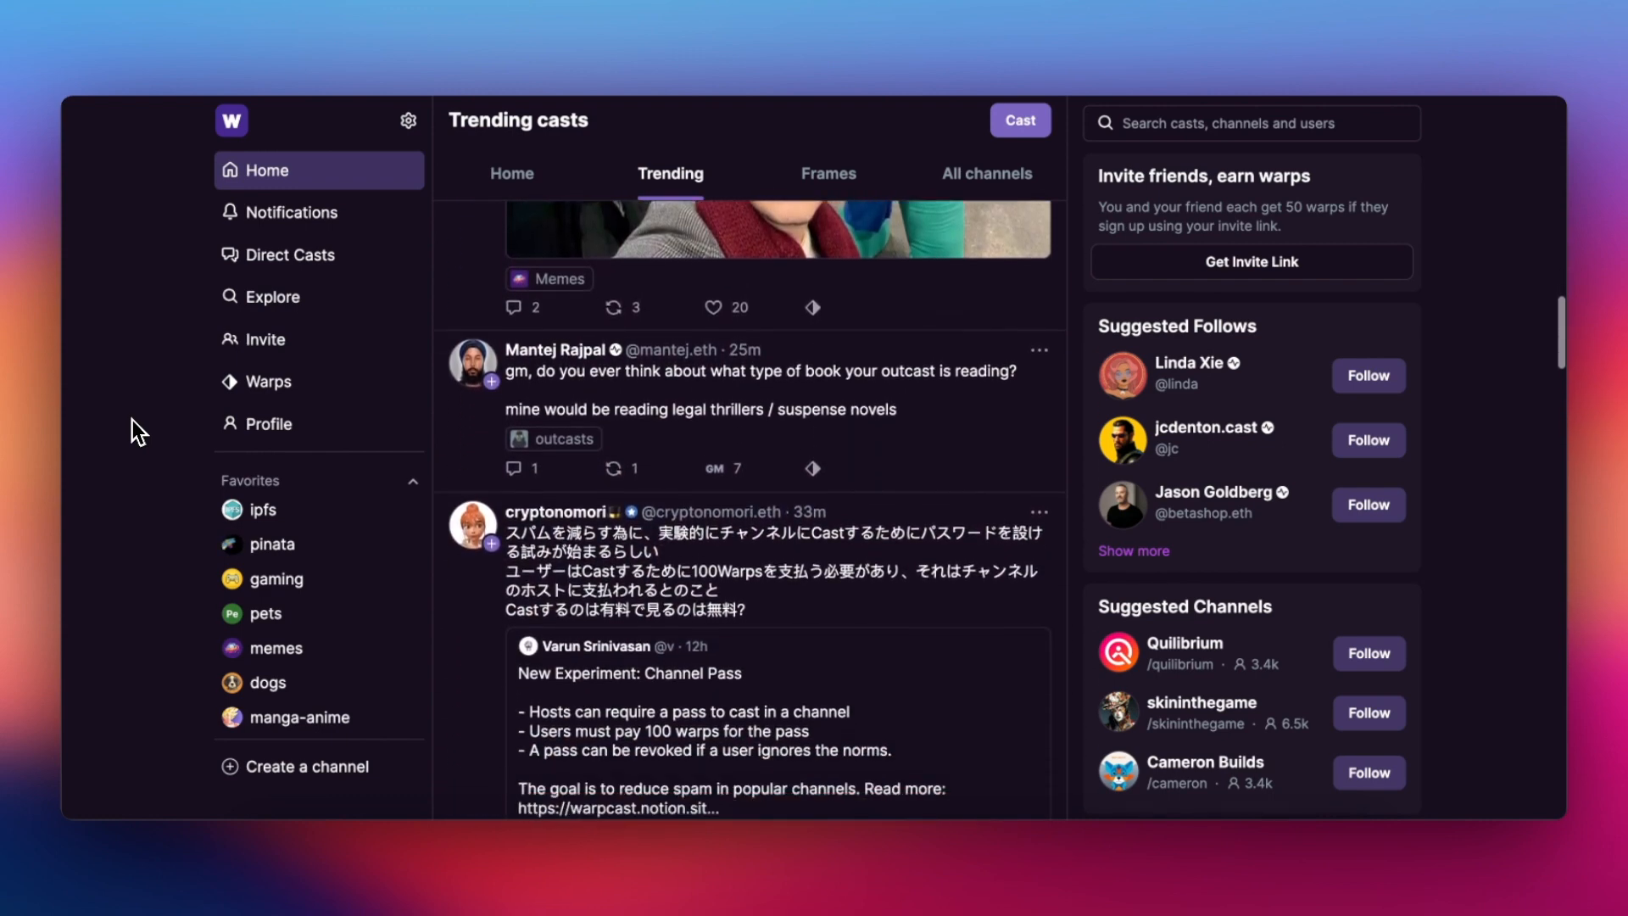
{"action": "scroll", "scroll_direction": "down", "scroll_amount": 3}
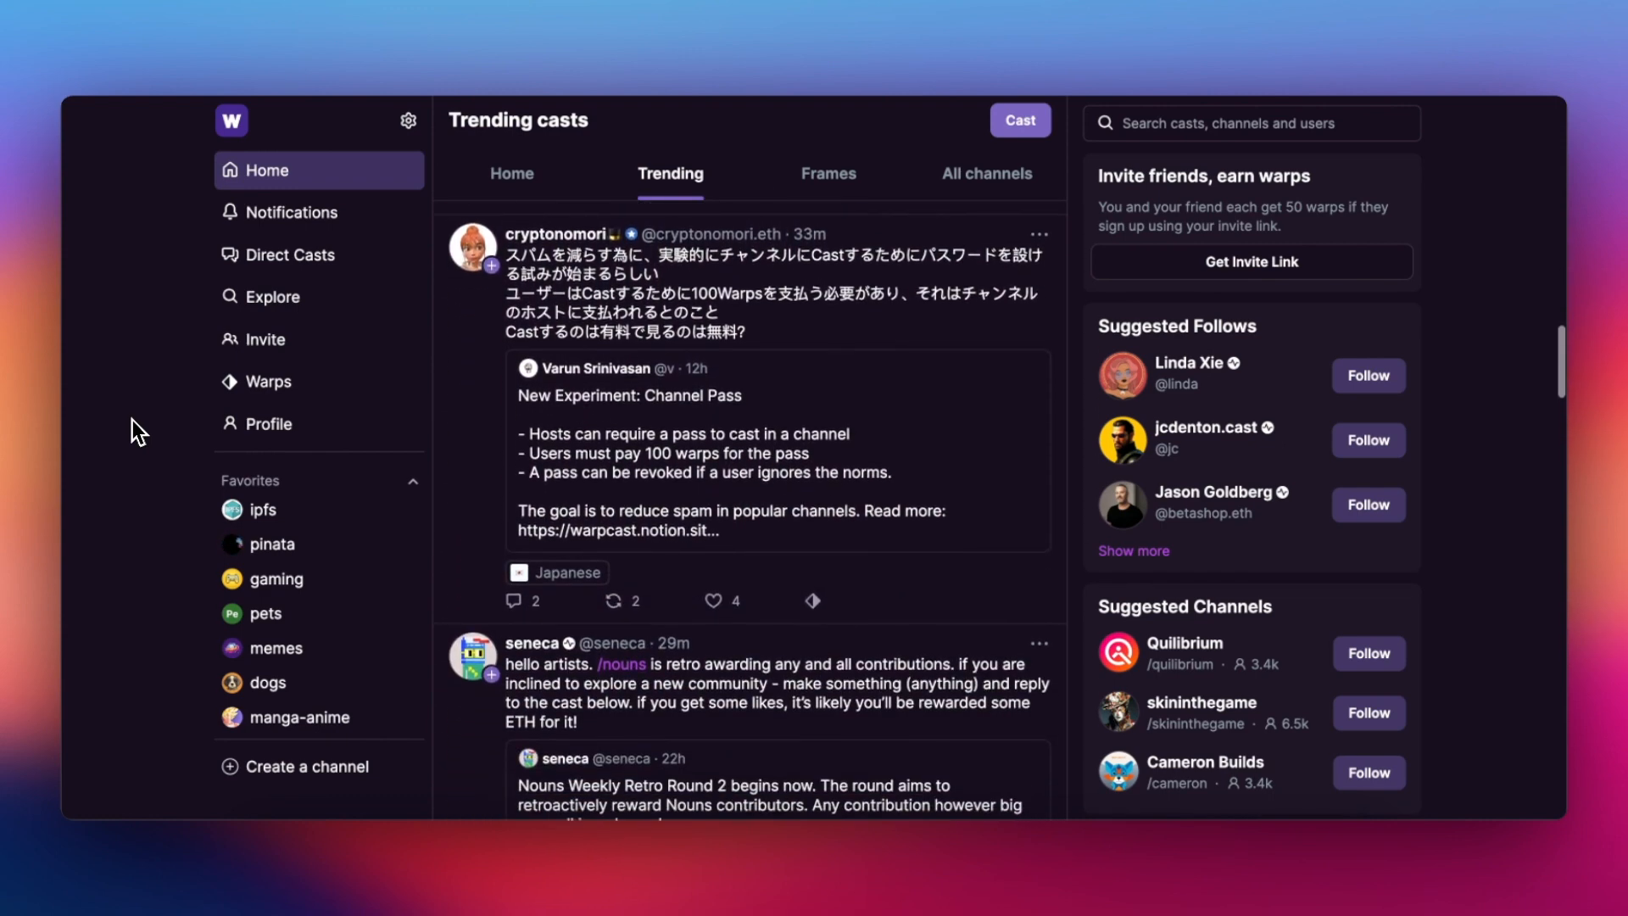
{"action": "scroll", "scroll_direction": "down", "scroll_amount": 3}
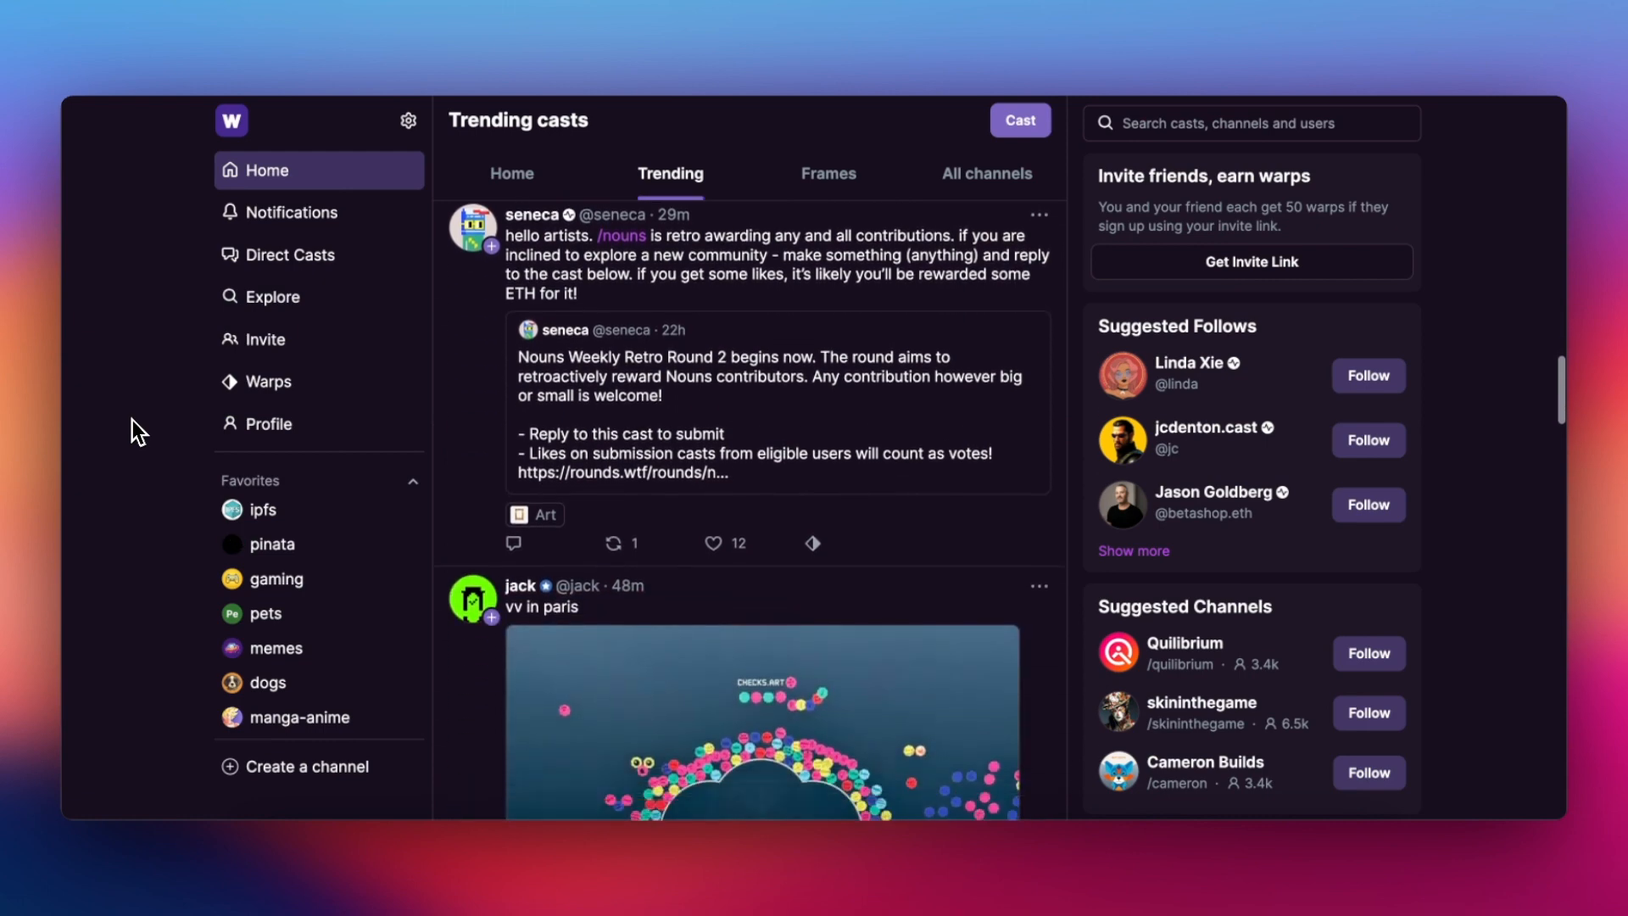
{"action": "scroll", "scroll_direction": "down", "scroll_amount": 3}
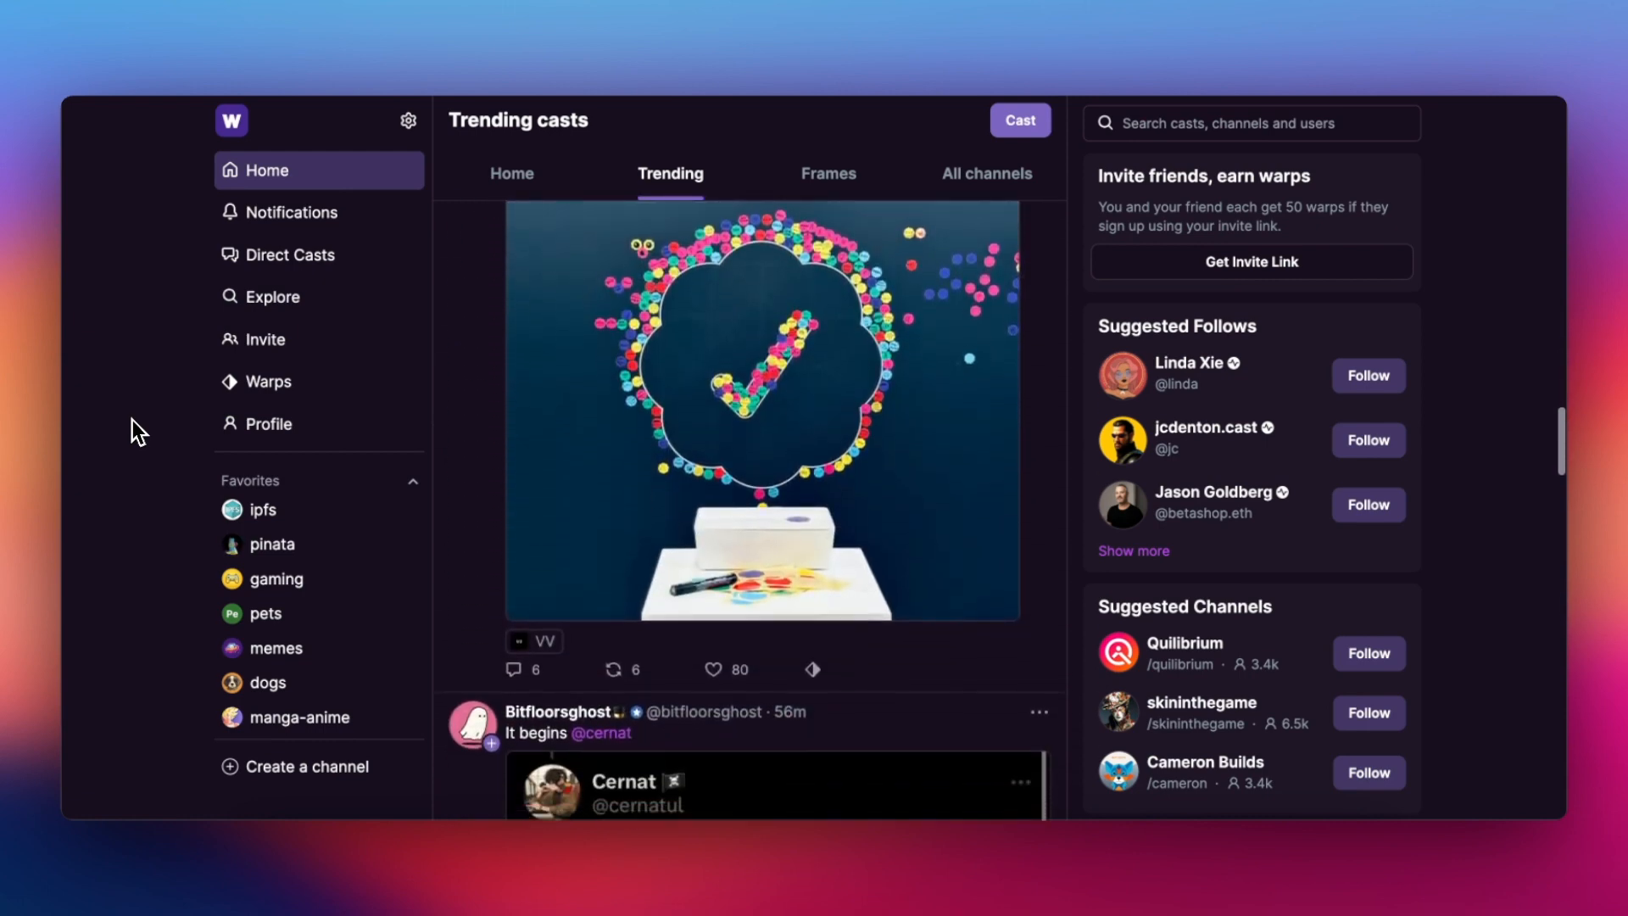
{"action": "scroll", "scroll_direction": "down", "scroll_amount": 3}
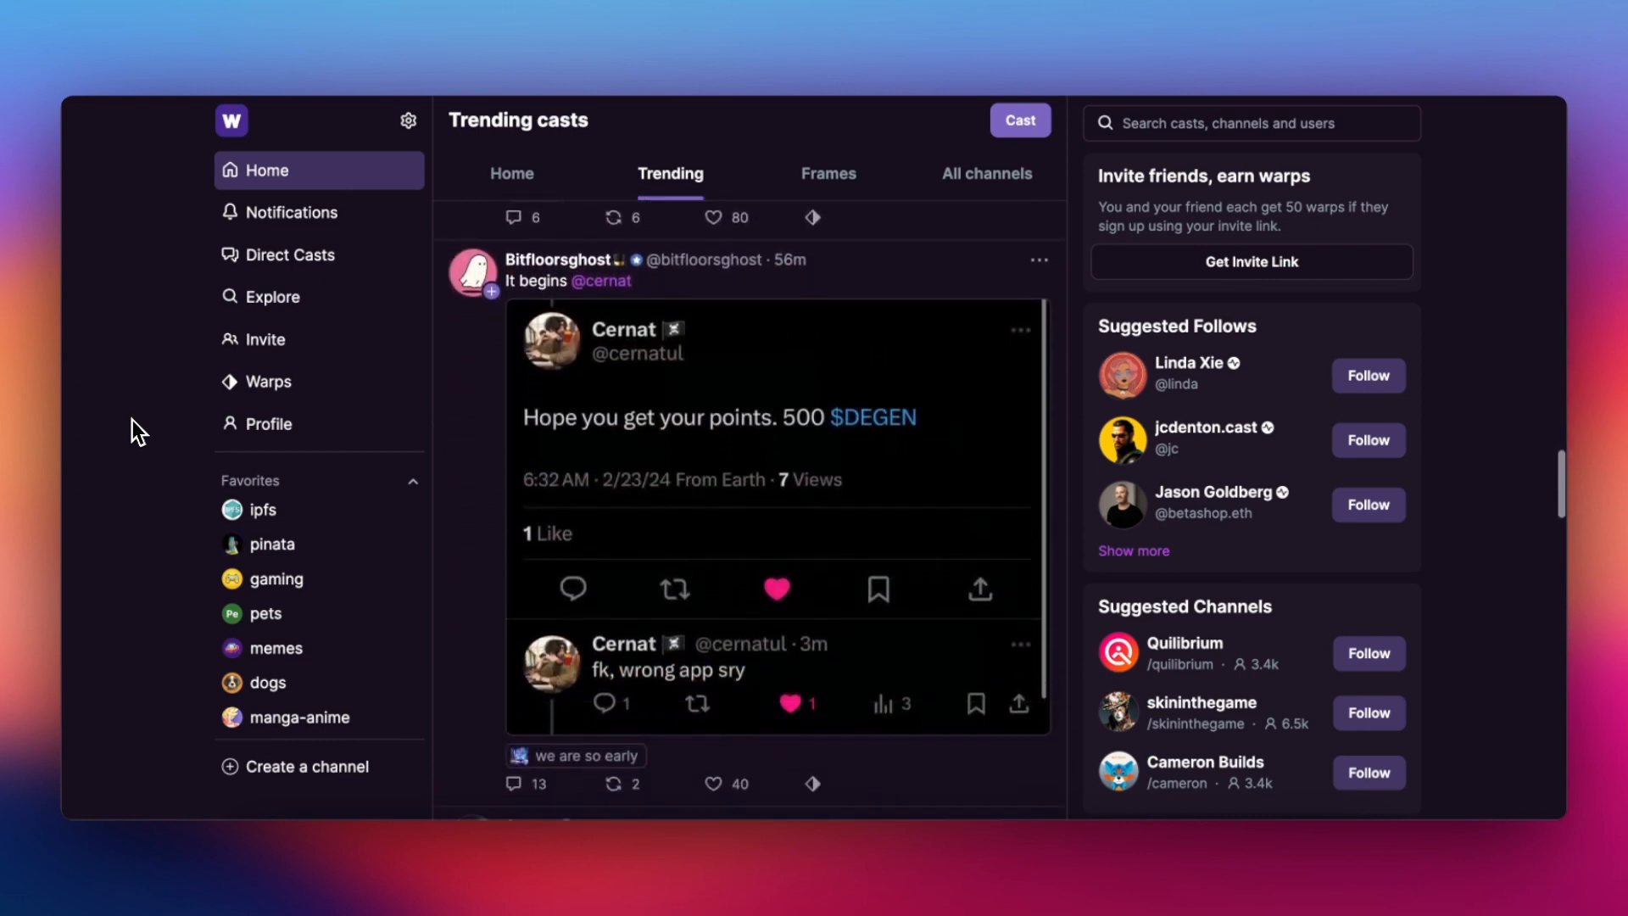
{"action": "scroll", "scroll_direction": "down", "scroll_amount": 3}
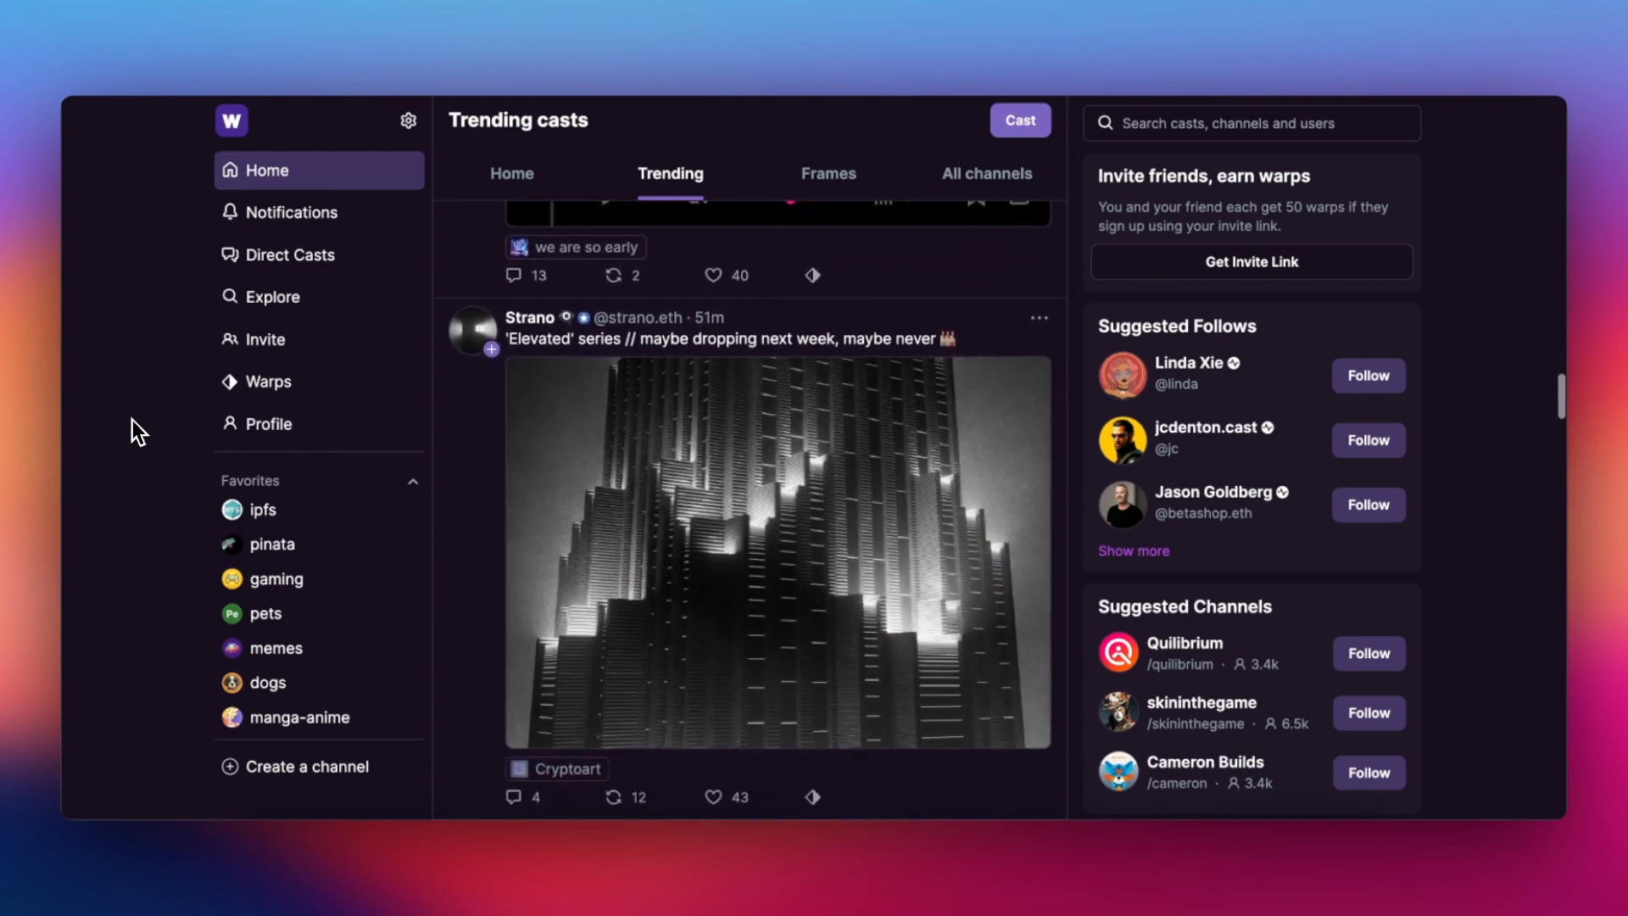
{"action": "scroll", "scroll_direction": "down", "scroll_amount": 3}
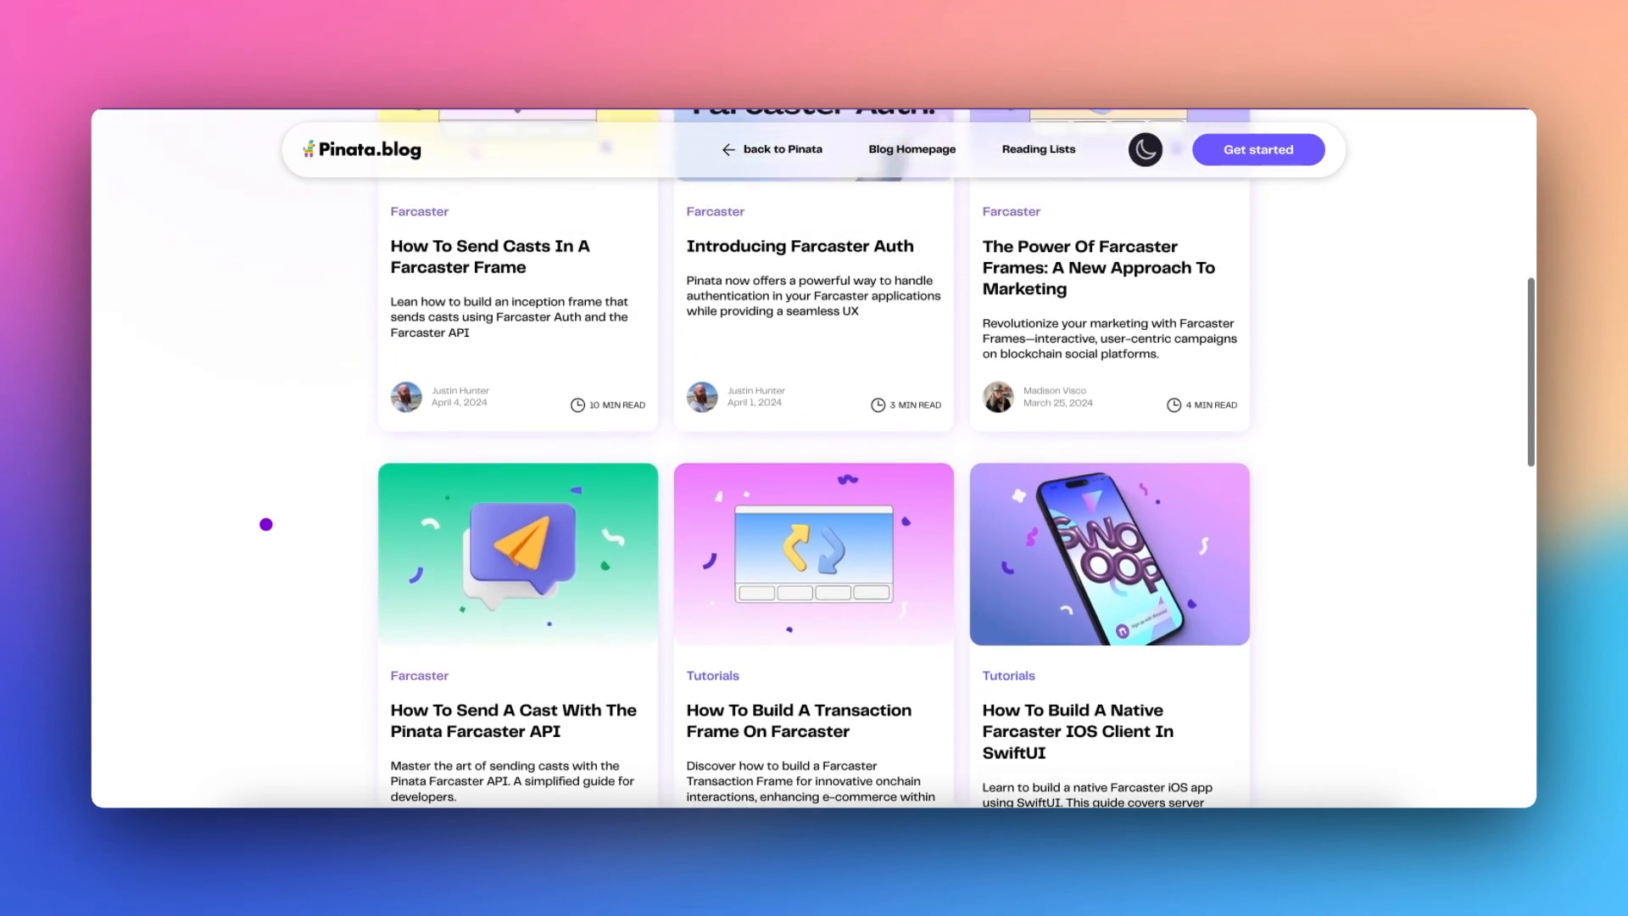
Scroll past the Farcaster article grid and load page 3 of blog posts.
{"action": "scroll", "scroll_direction": "down", "scroll_amount": 3}
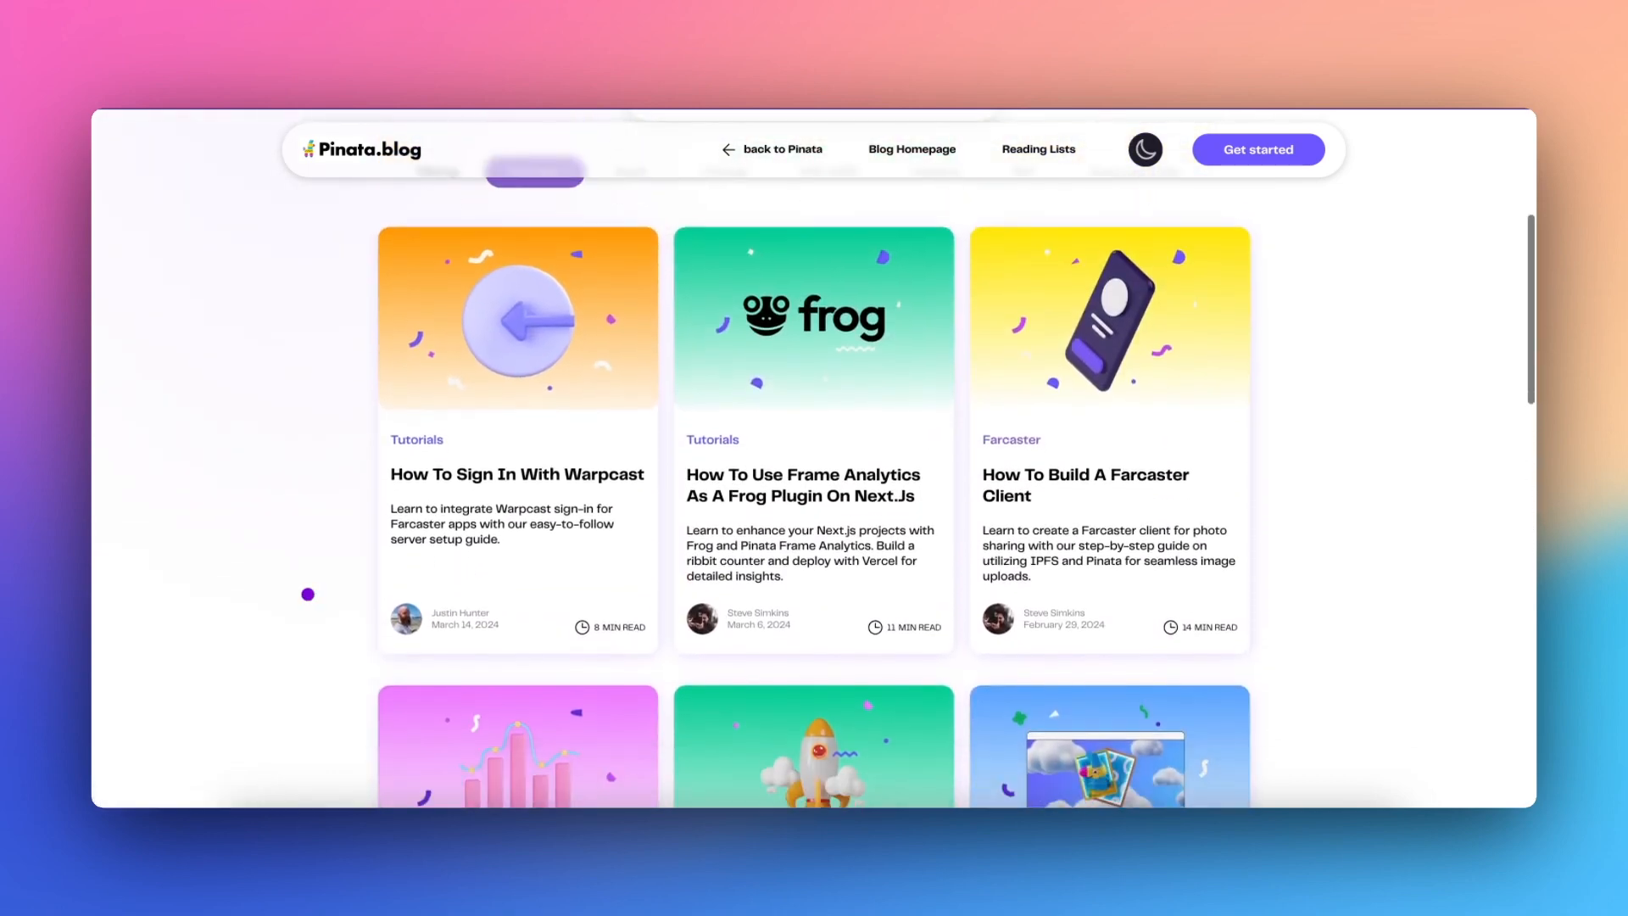
{"action": "scroll", "scroll_direction": "down", "scroll_amount": 3}
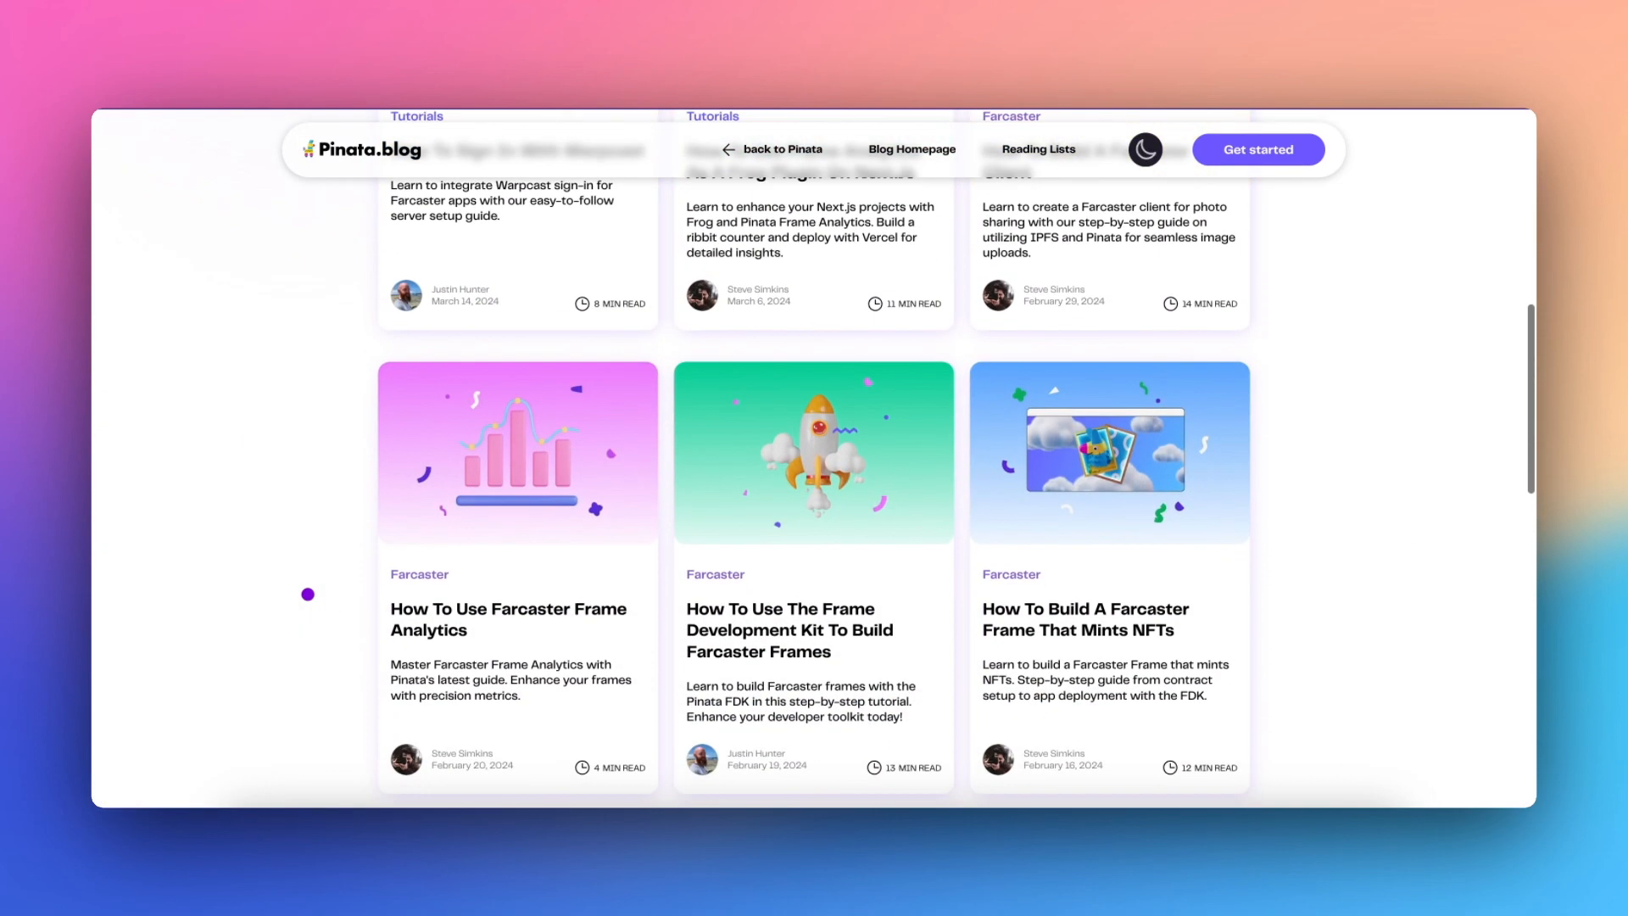
{"action": "left_click", "coordinate": [800, 734]}
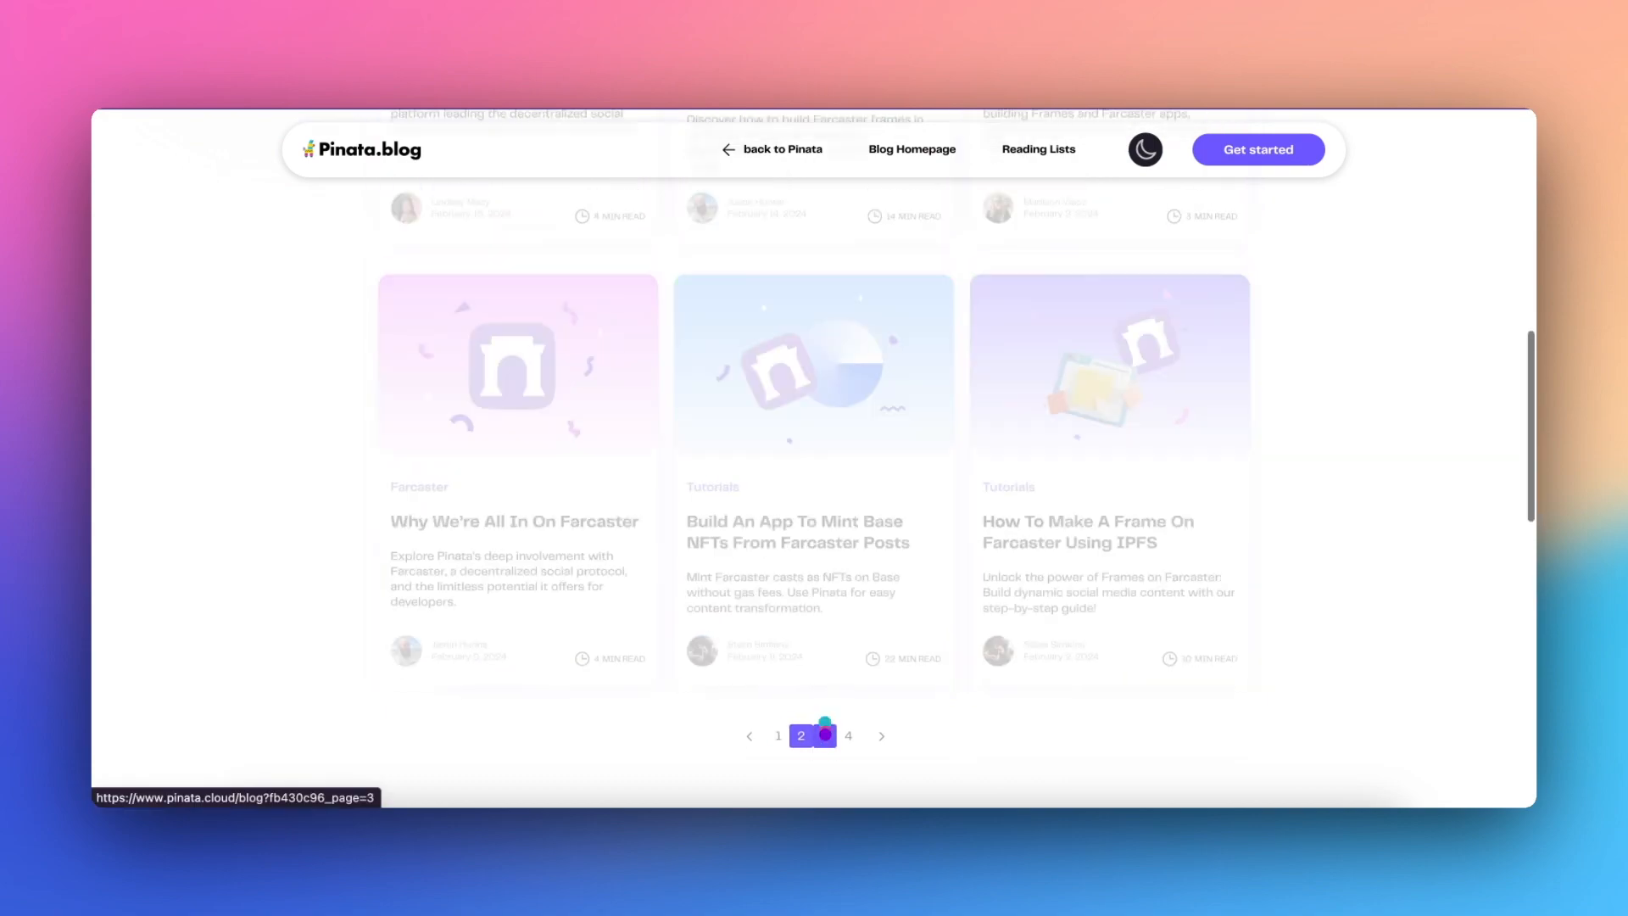